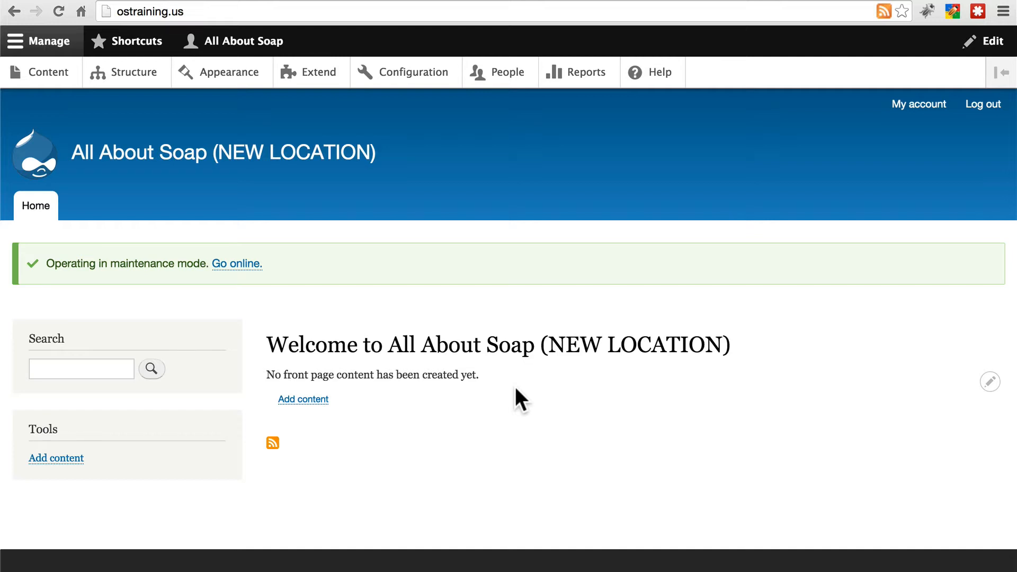
mouse_move(499, 388)
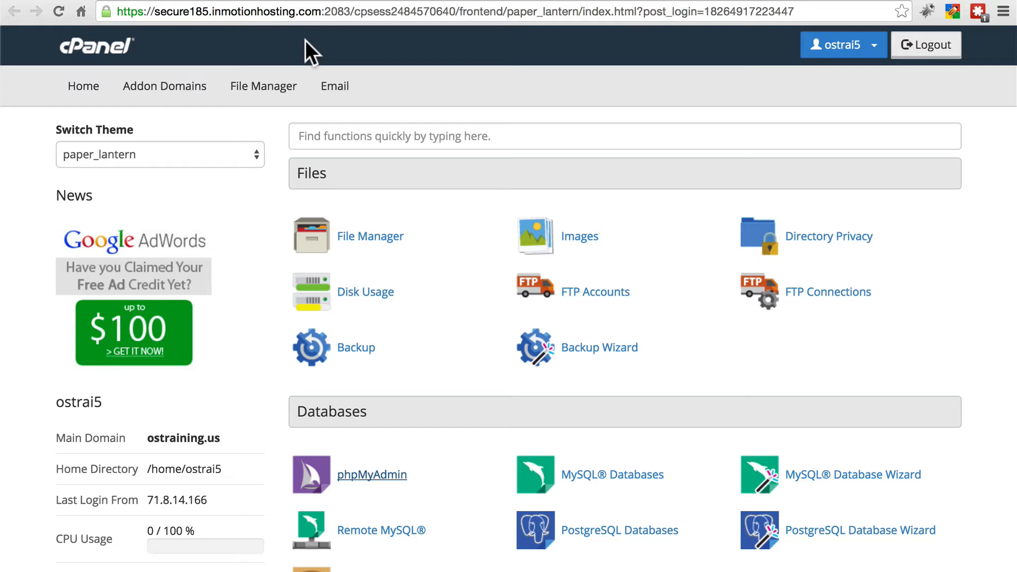
mouse_move(416, 271)
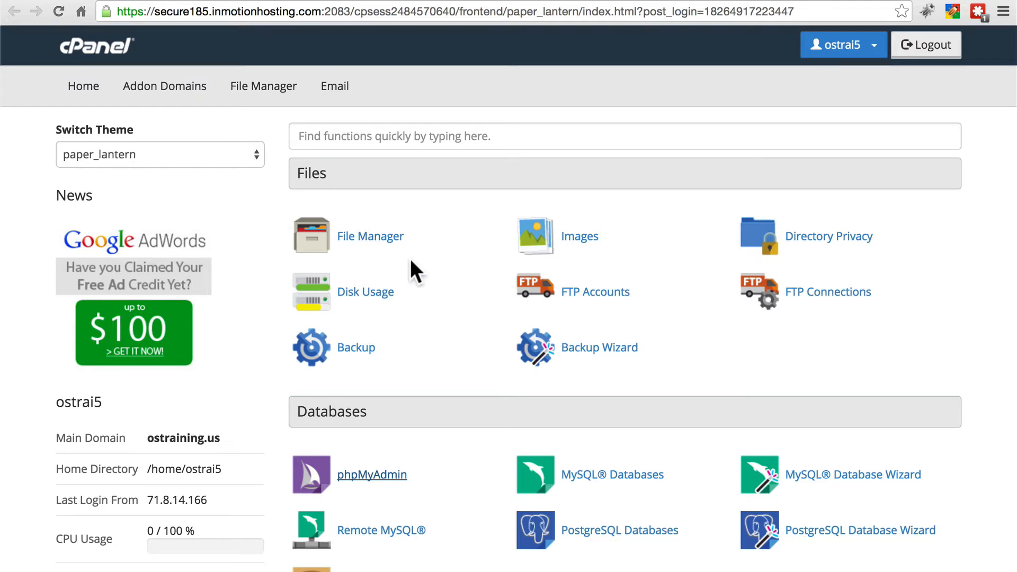
mouse_move(480, 344)
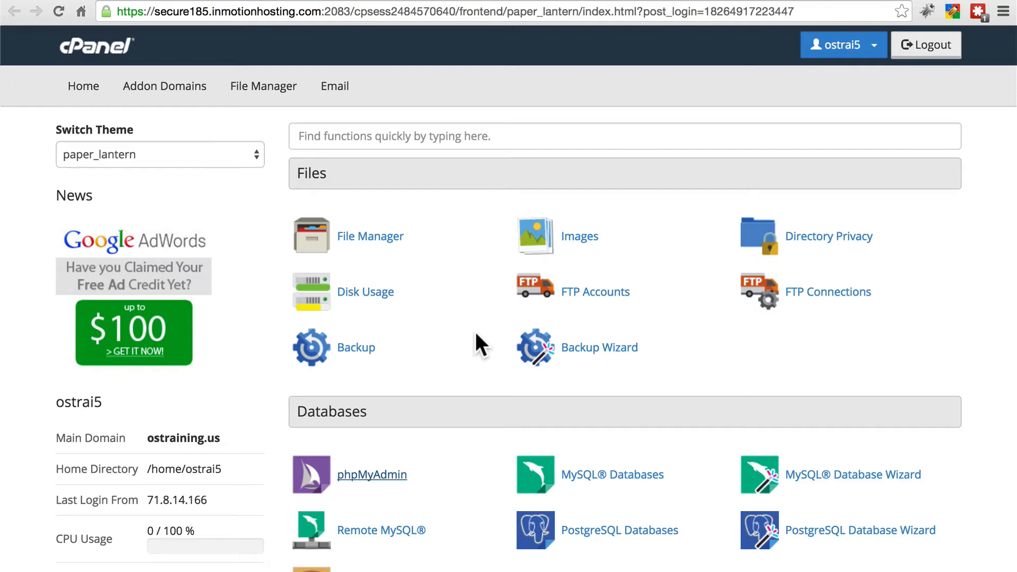
mouse_move(457, 266)
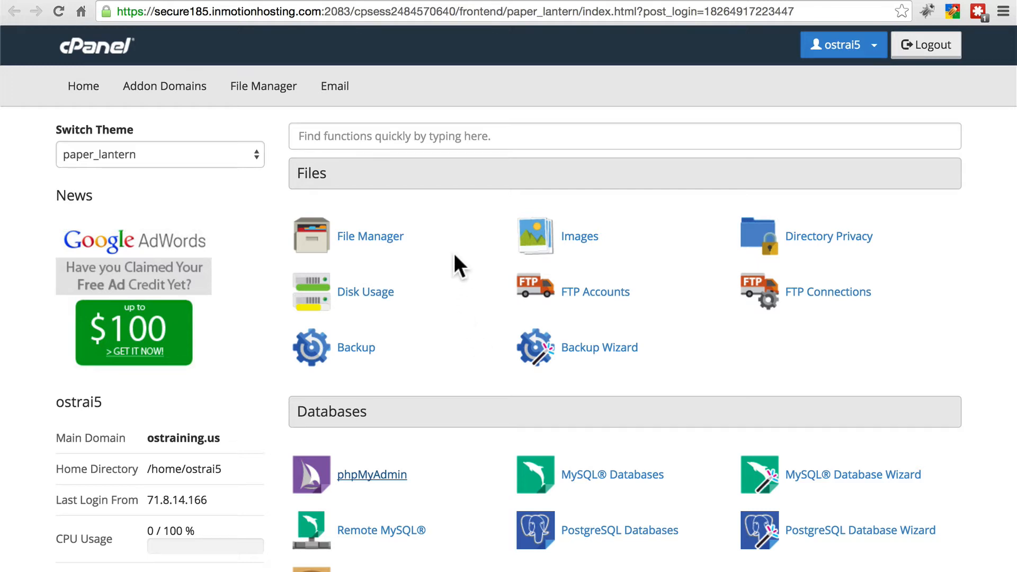
mouse_move(480, 259)
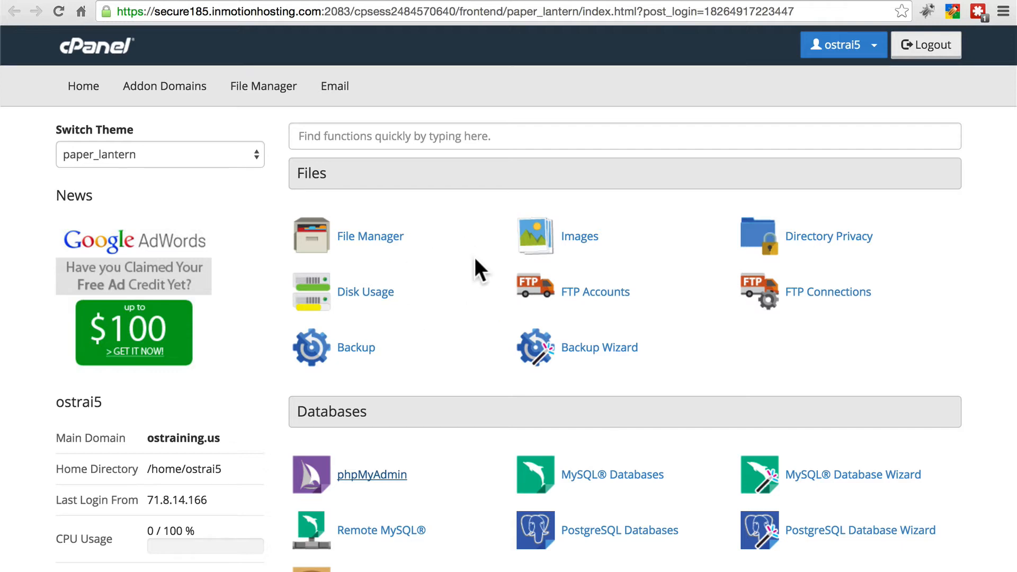
mouse_move(478, 273)
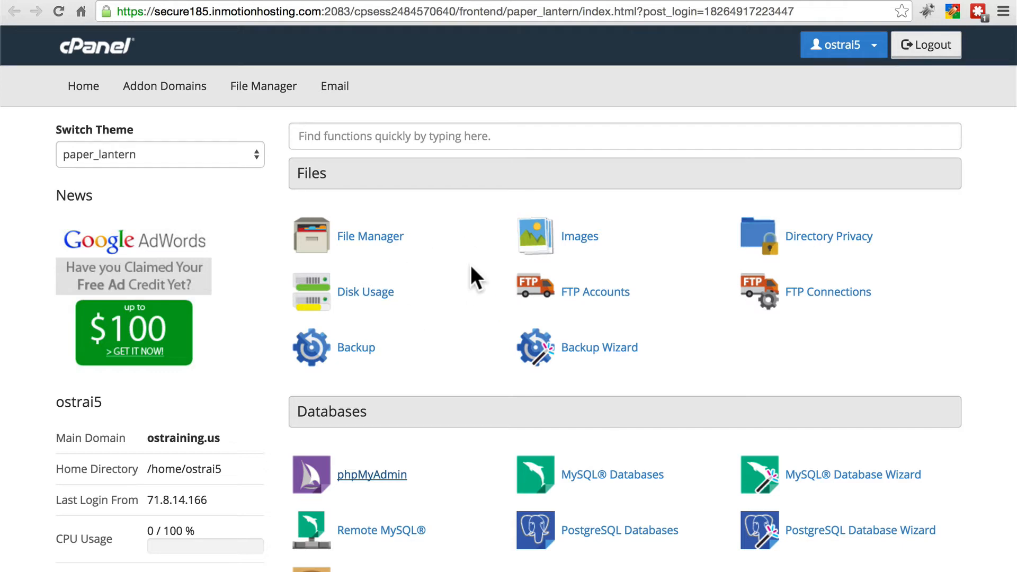
- Launch phpMyAdmin from the Databases section of the cPanel home page
click(372, 475)
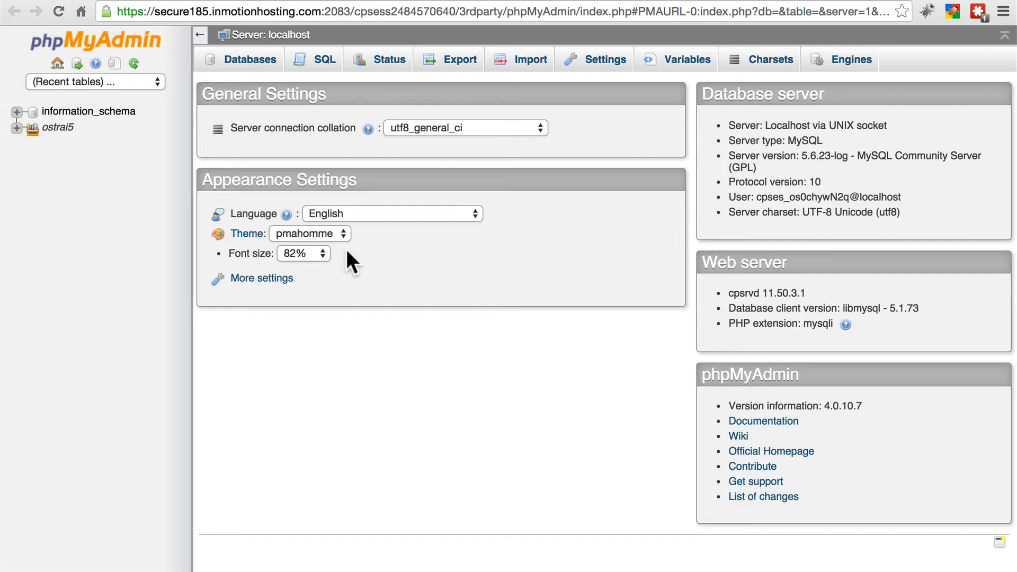
- Select ostrai5_soap2 from the Databases list and show its Export page (quick method, SQL format)
click(250, 60)
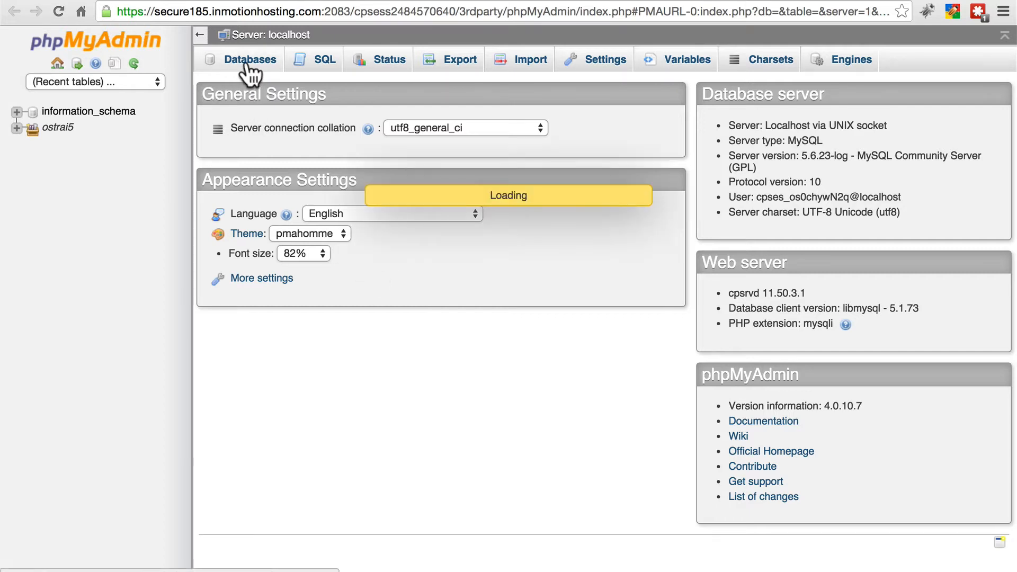
click(250, 59)
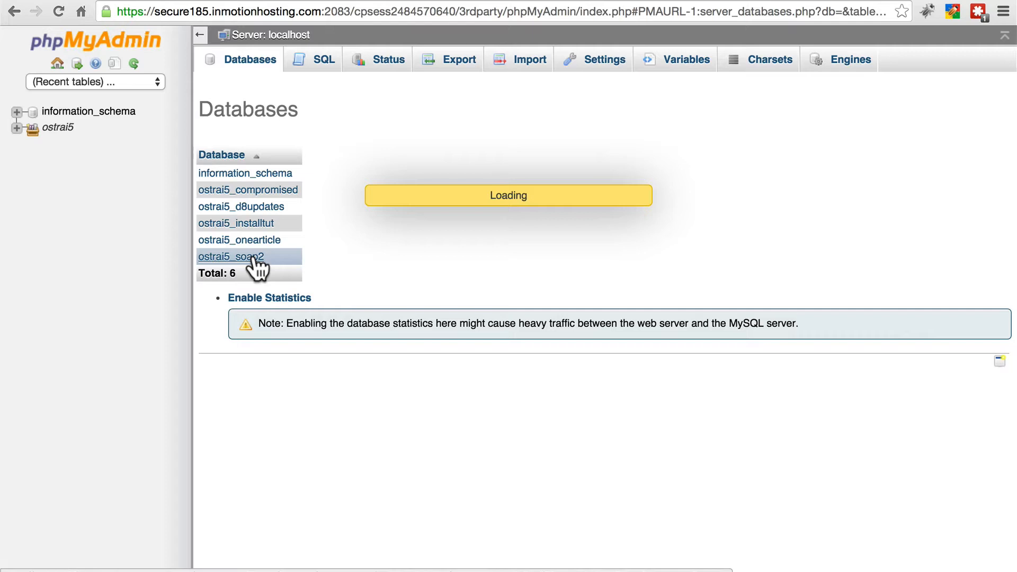
click(232, 256)
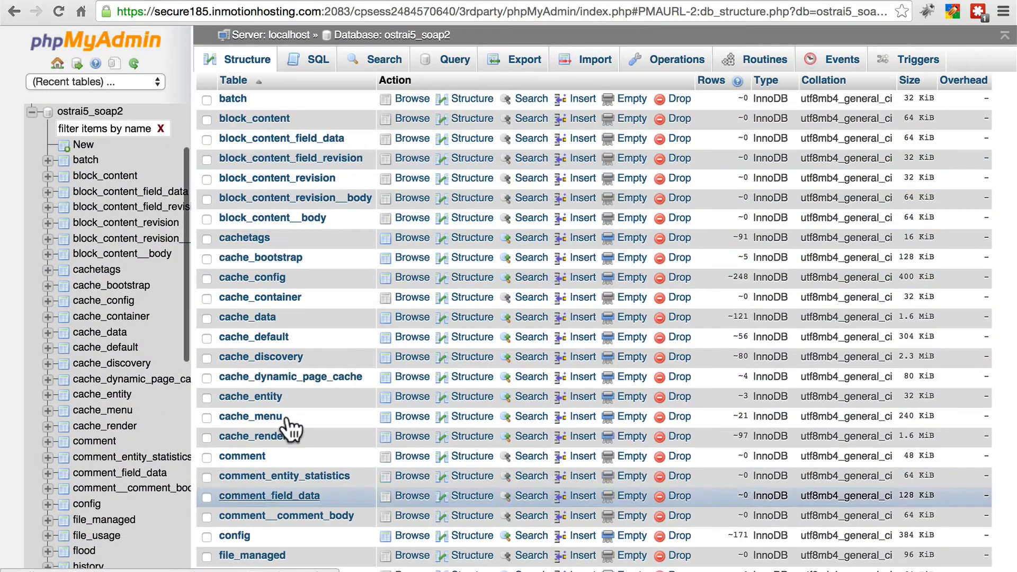
click(522, 59)
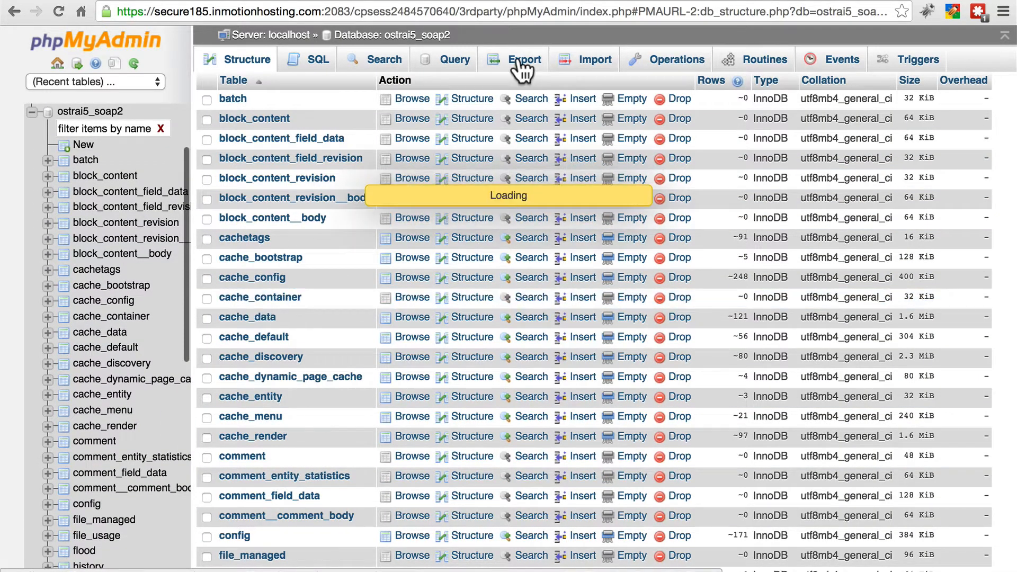
click(524, 59)
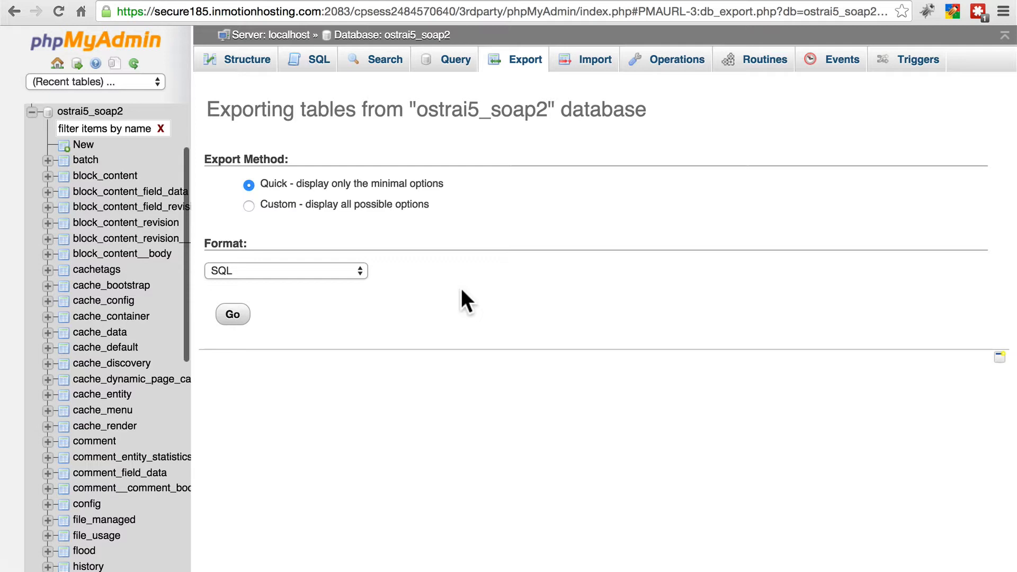
mouse_move(351, 149)
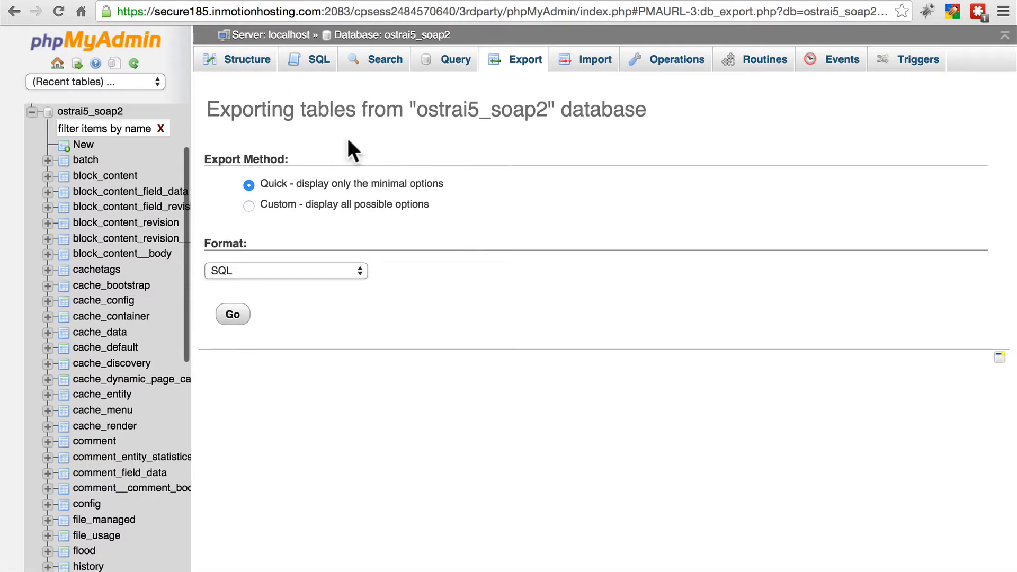
mouse_move(116, 431)
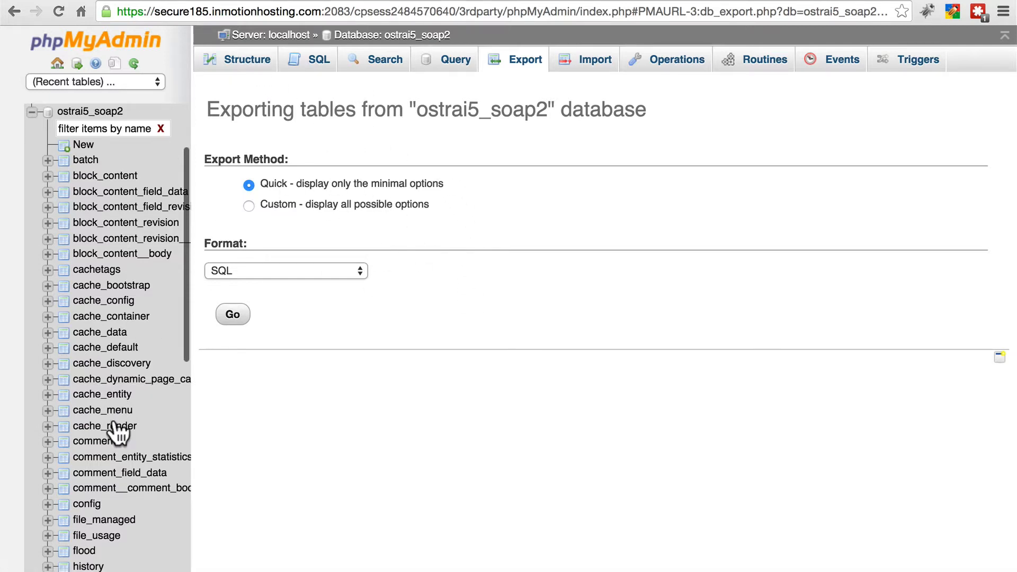
mouse_move(507, 180)
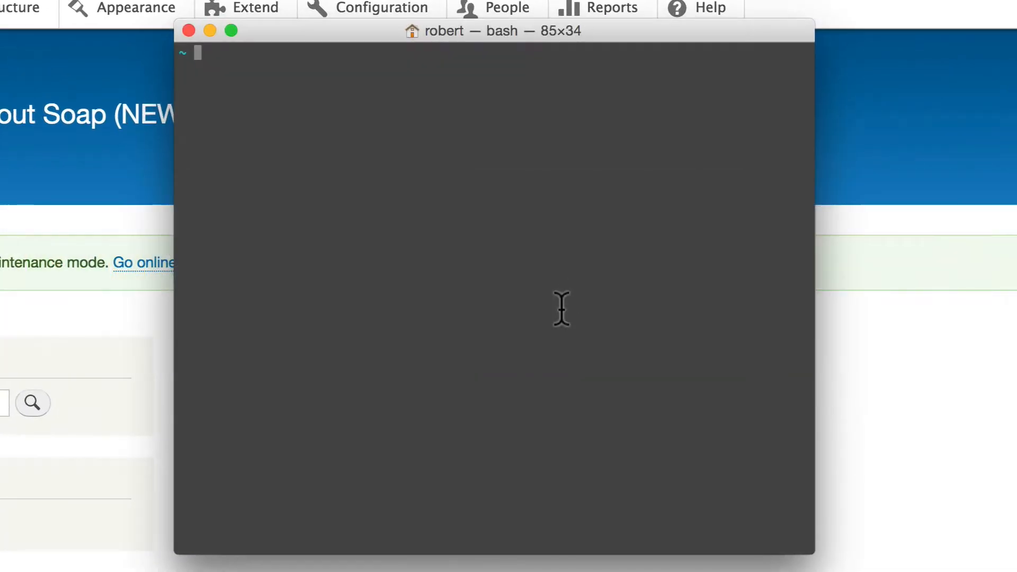
mouse_move(568, 324)
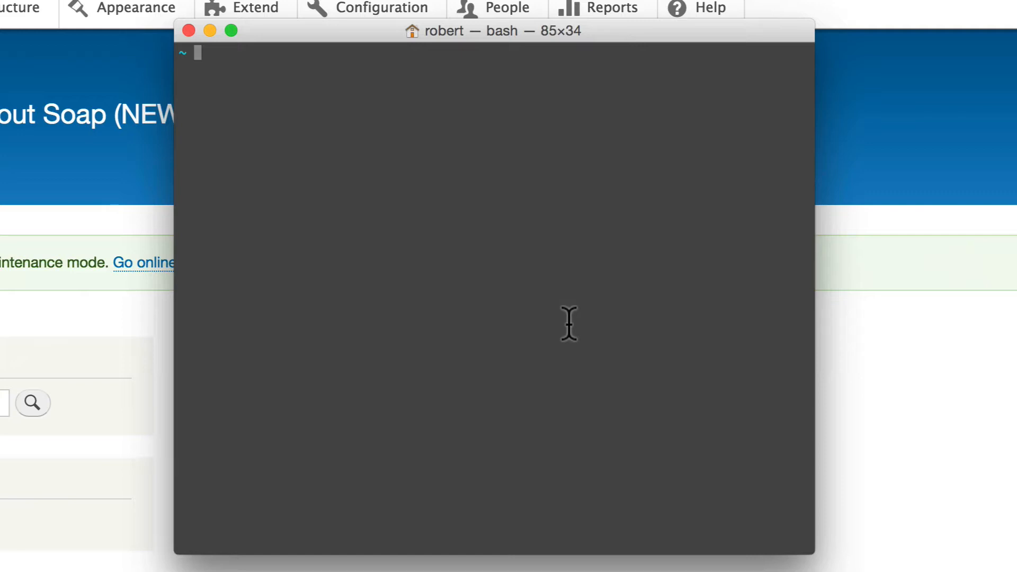
- From Desktop, run mysqldump -u root -p soap > soap.sql, then list files to confirm soap.sql
text(cd Desktop/)
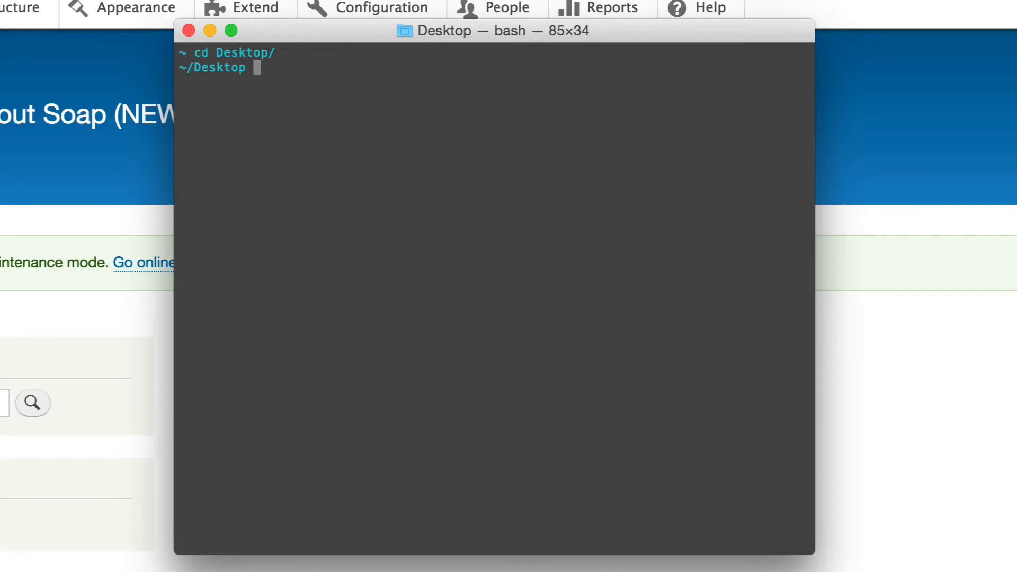
text(mys)
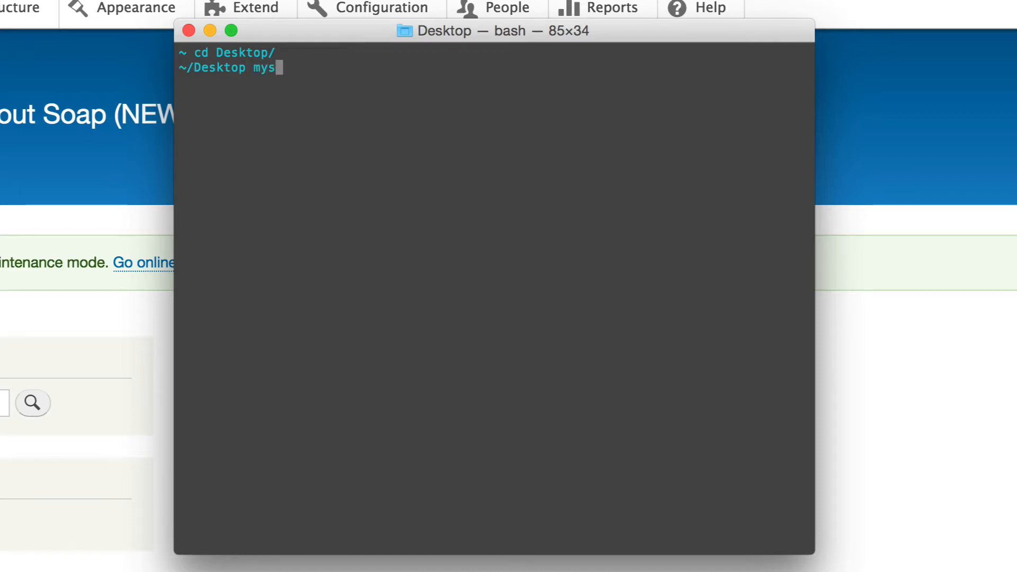
text(qldump -)
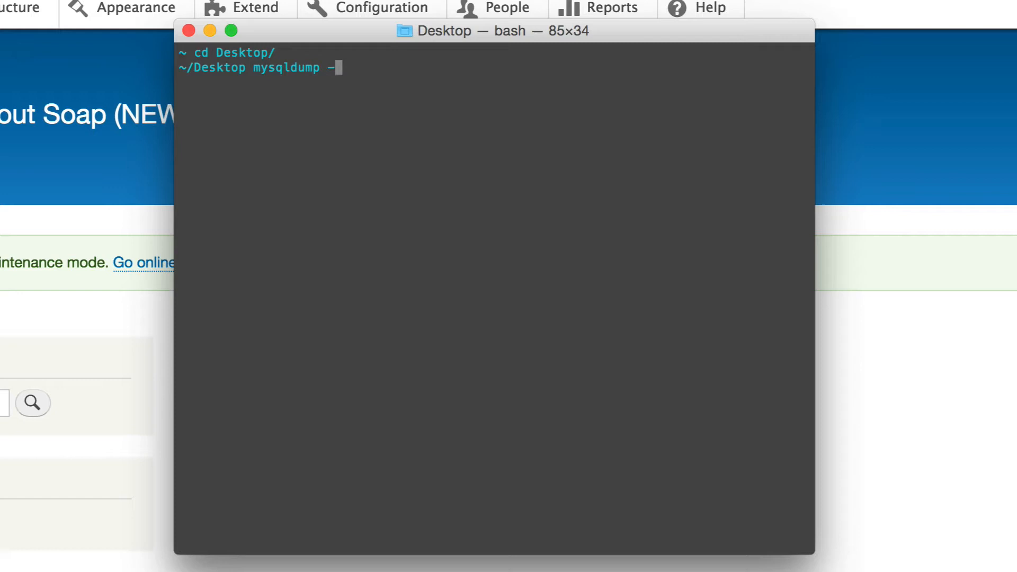
text(u root)
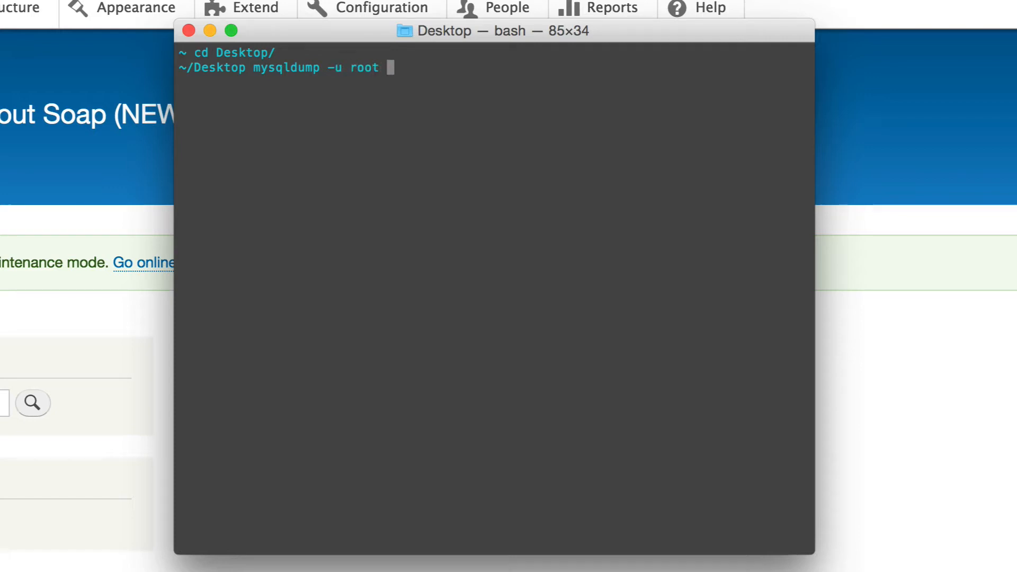
text(-p)
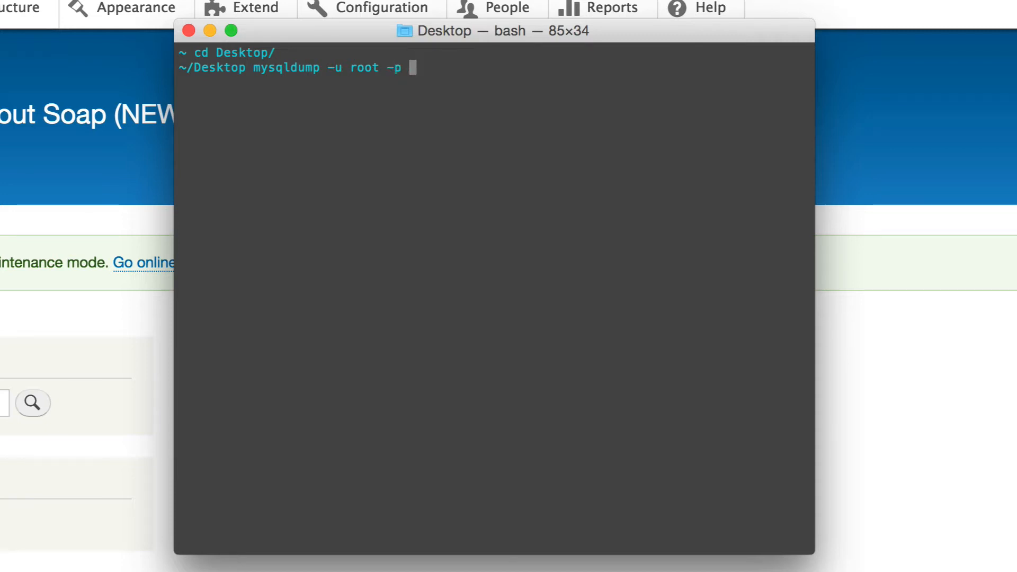
text(soap)
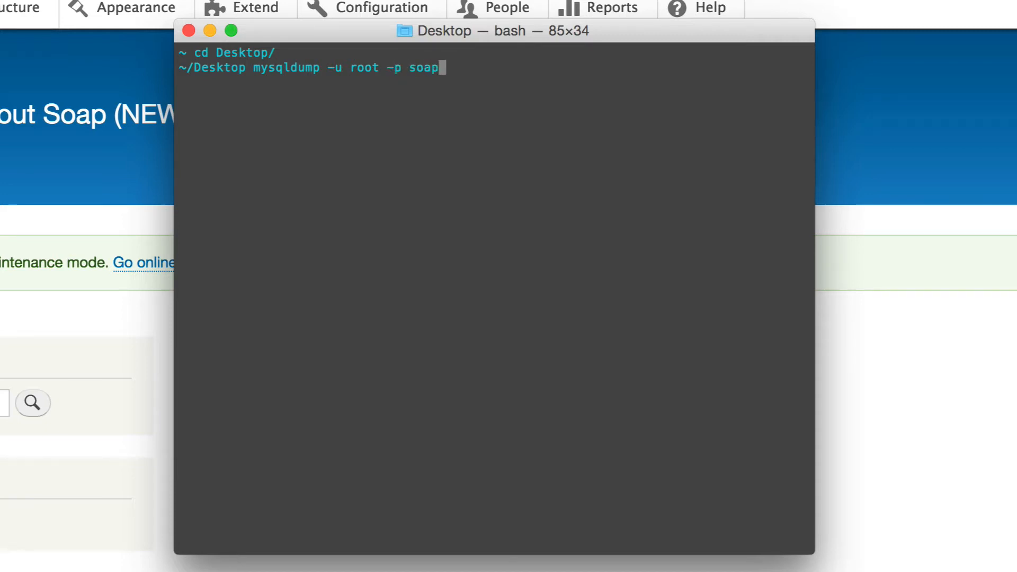
text(>)
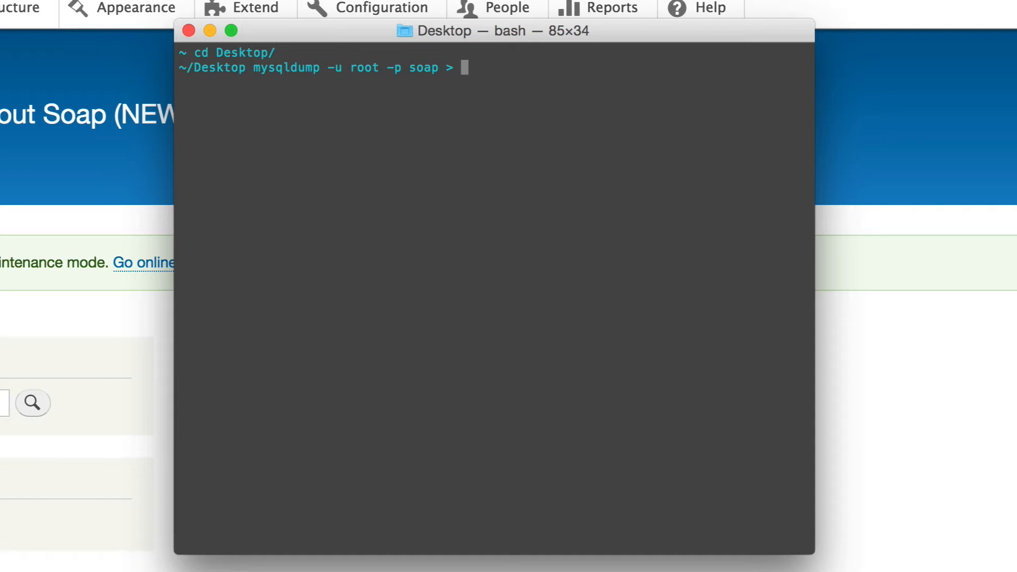
text(soap.sq)
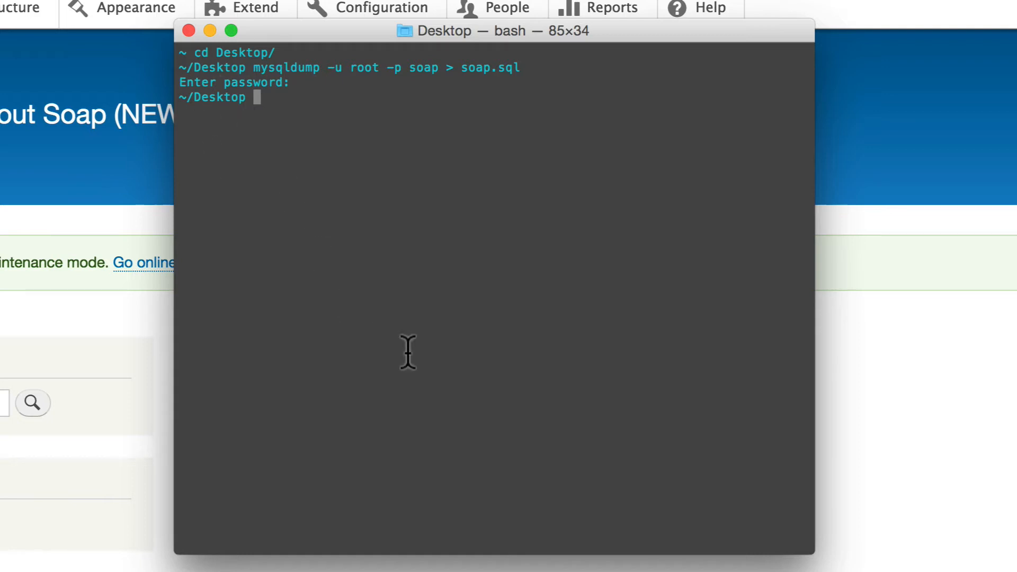
text(ls)
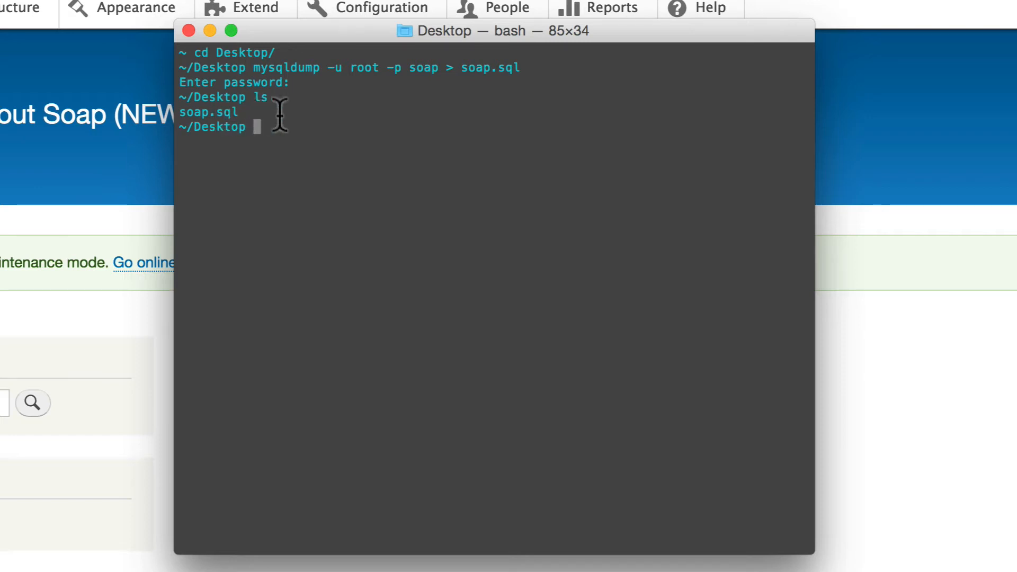
mouse_move(363, 189)
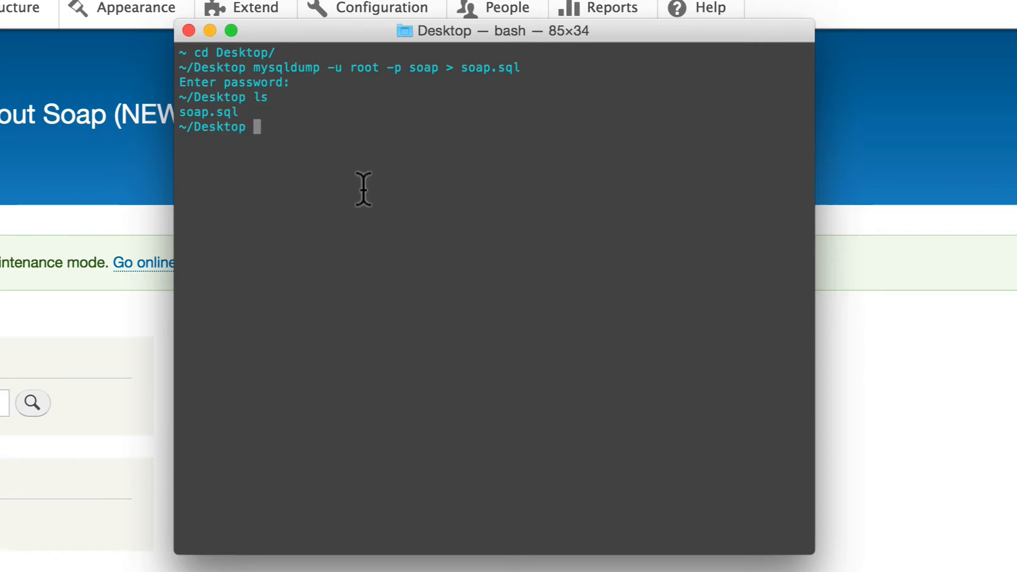
mouse_move(751, 313)
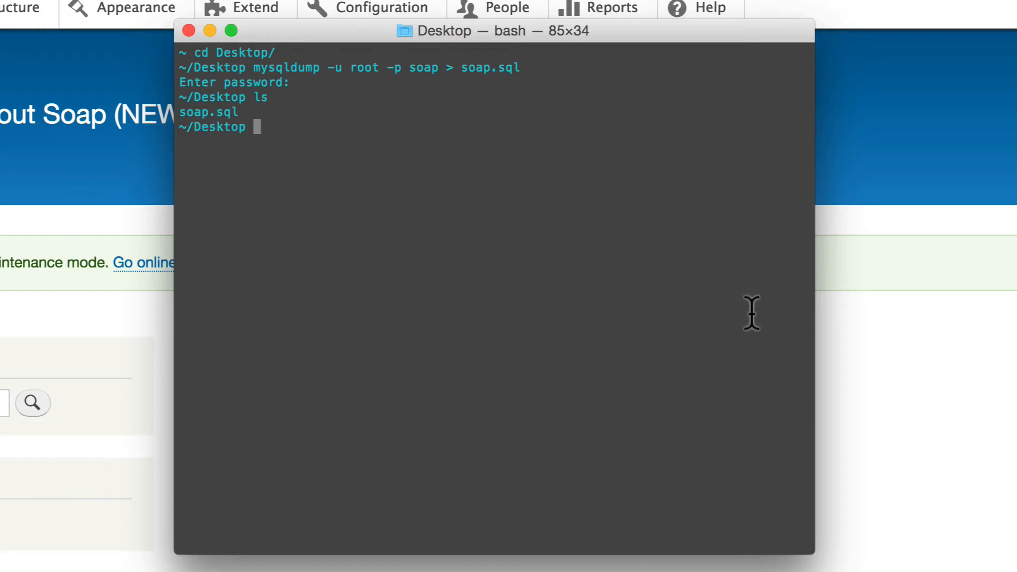
mouse_move(863, 334)
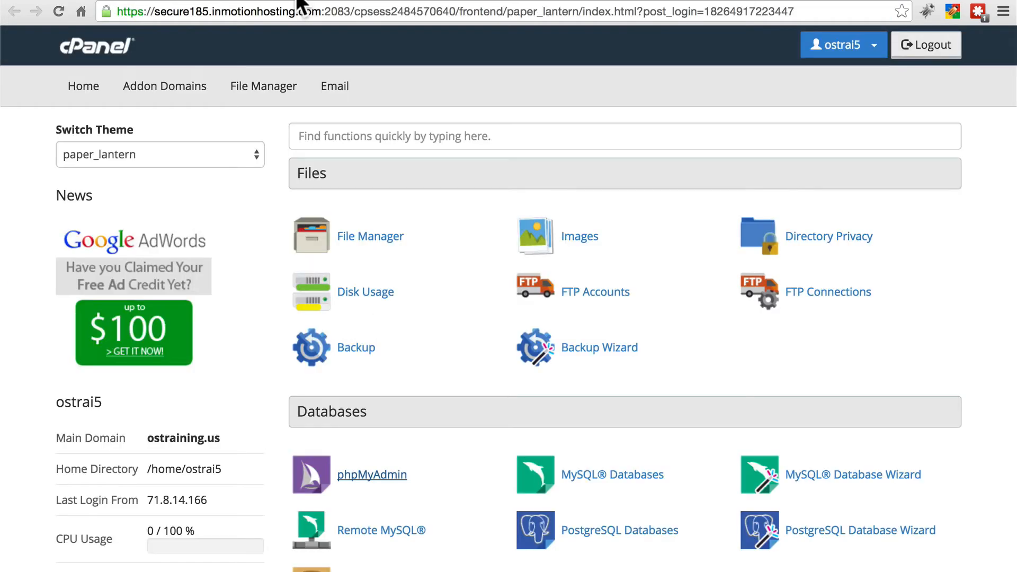
mouse_move(372, 475)
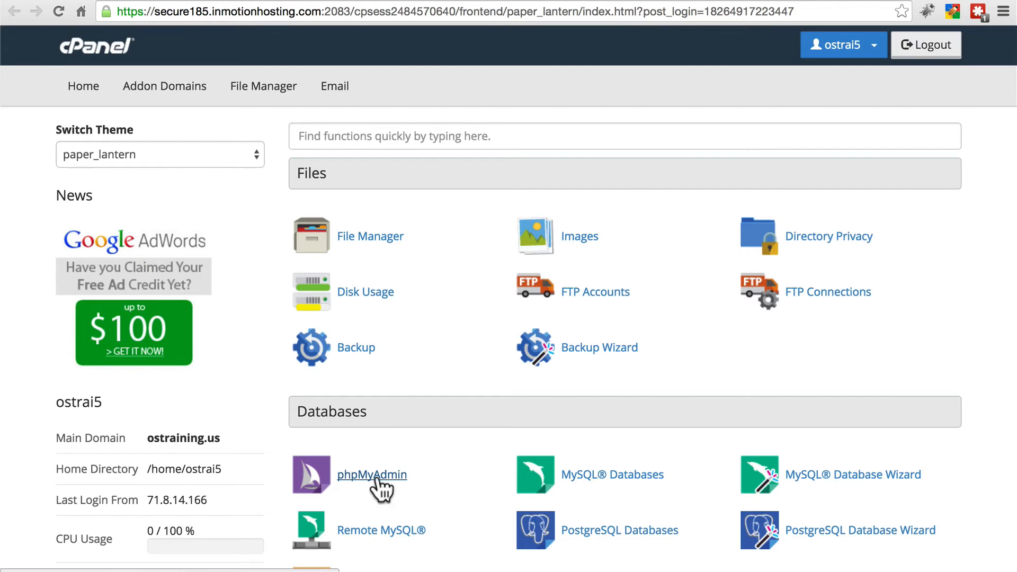
- Return to phpMyAdmin's database list and reopen ostrai5_soap2 to show its tables
click(372, 475)
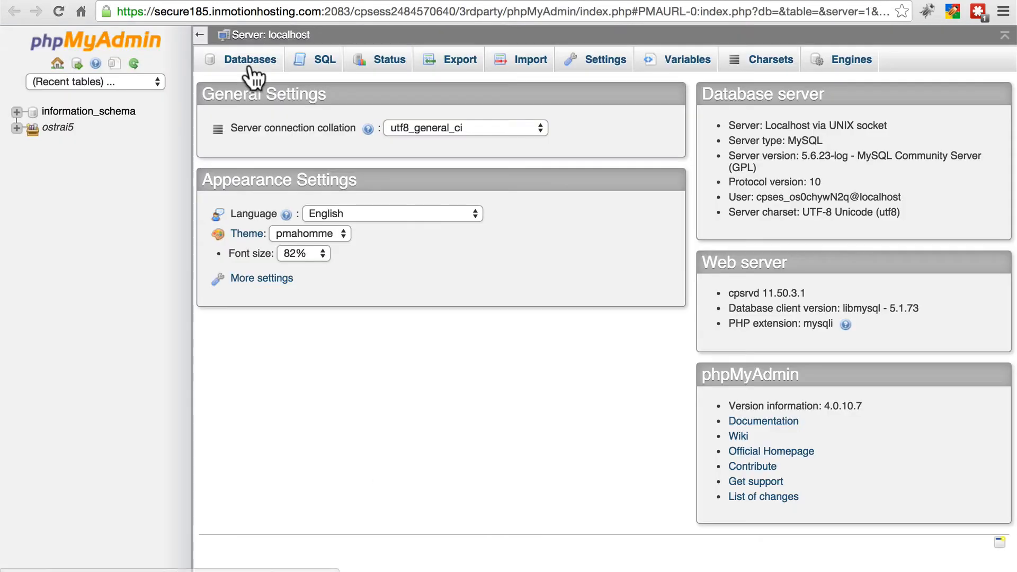
click(250, 59)
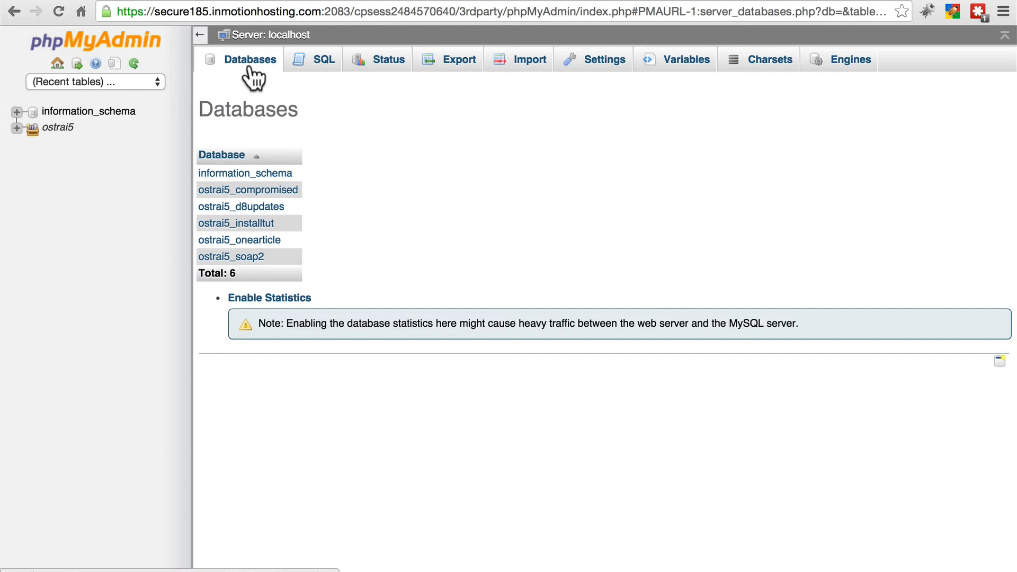
mouse_move(317, 269)
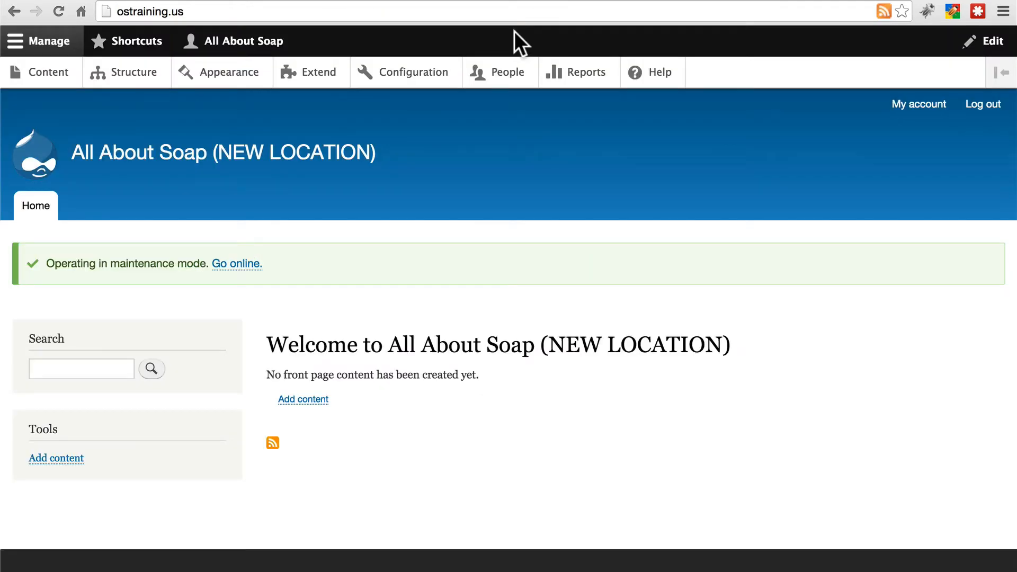
mouse_move(447, 8)
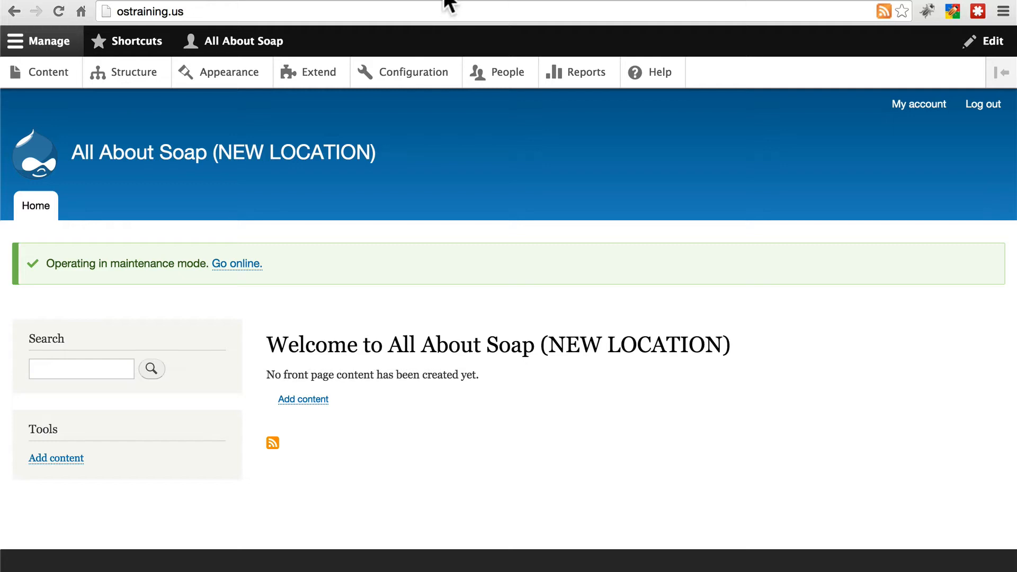
click(231, 256)
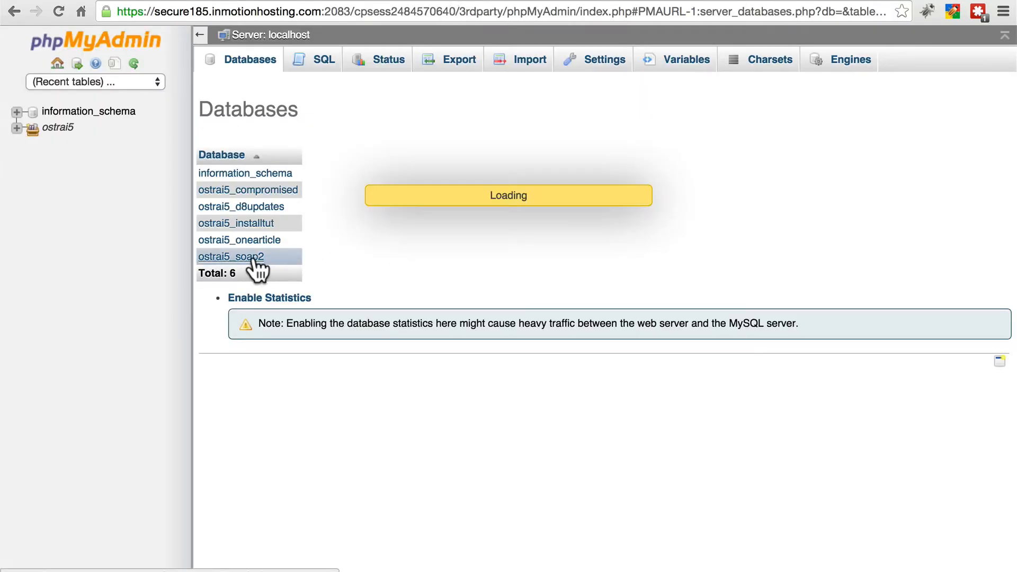
click(230, 257)
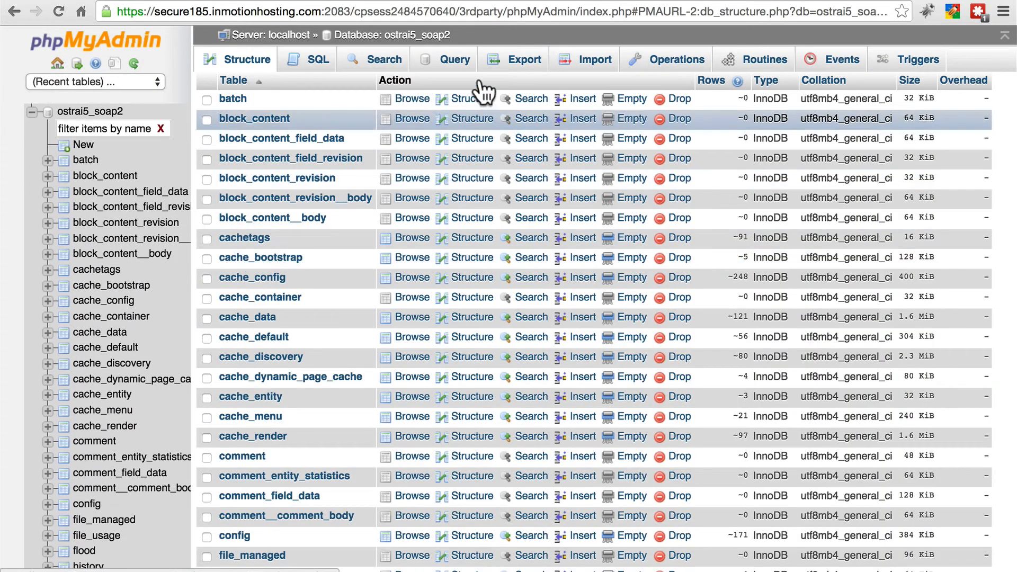
- Show the Import form for ostrai5_soap2 with SQL format selected
click(594, 59)
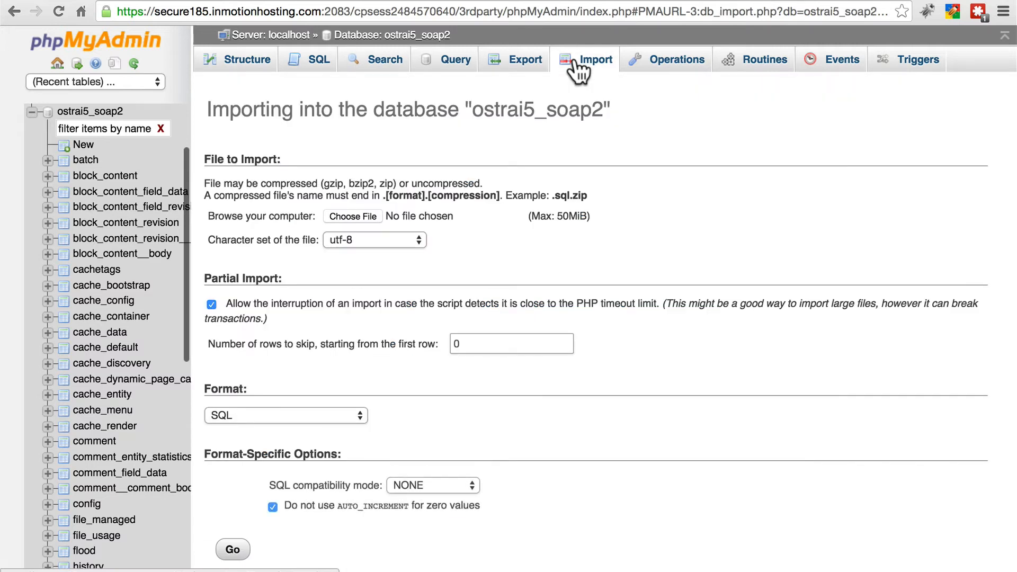
mouse_move(654, 229)
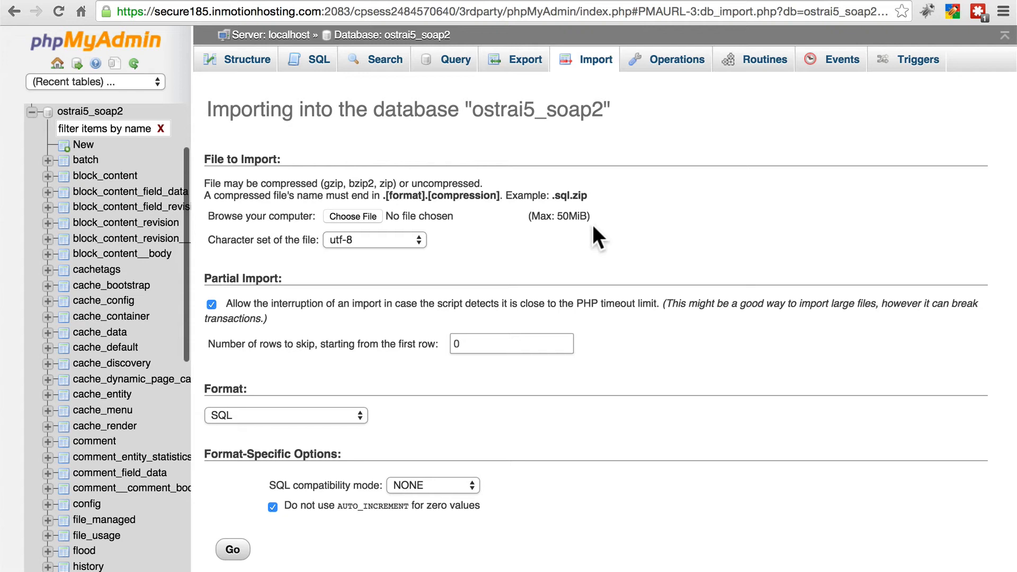
mouse_move(613, 245)
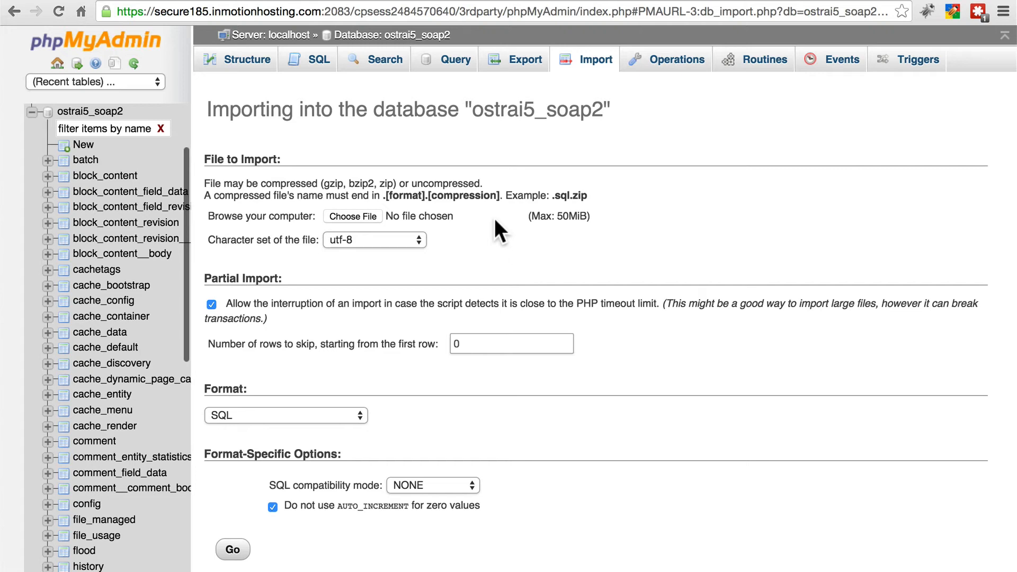
mouse_move(596, 247)
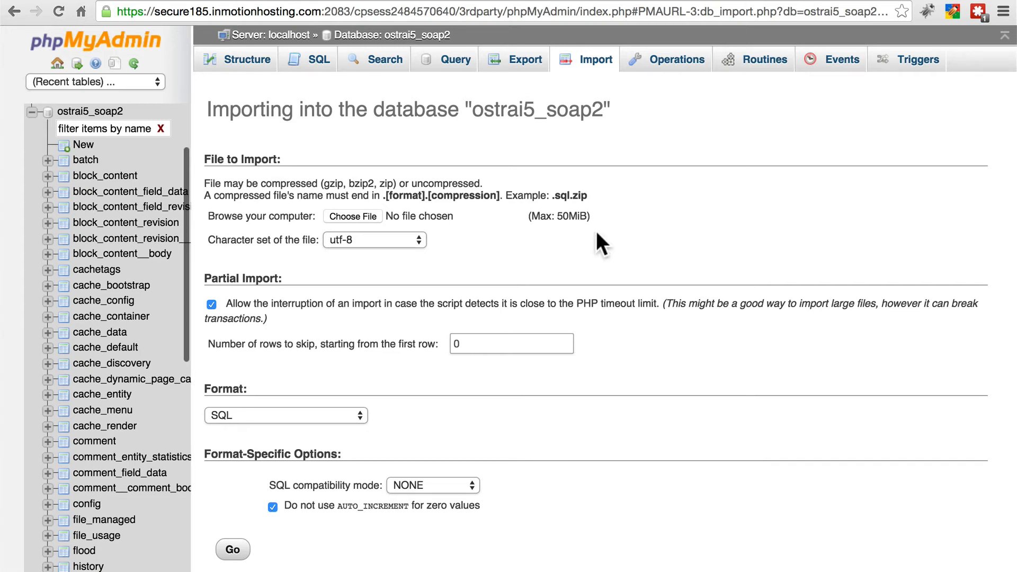
mouse_move(590, 211)
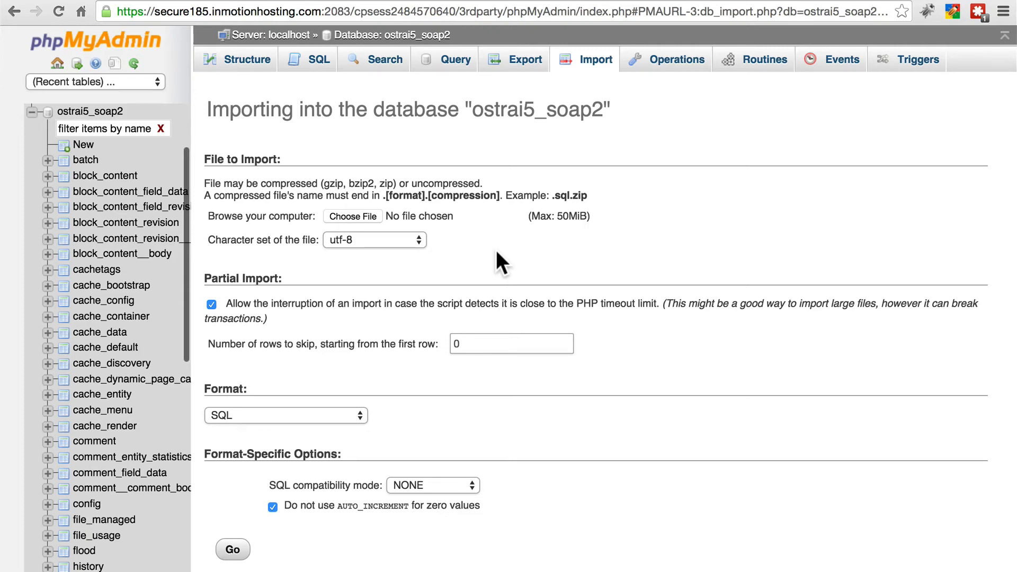
mouse_move(373, 216)
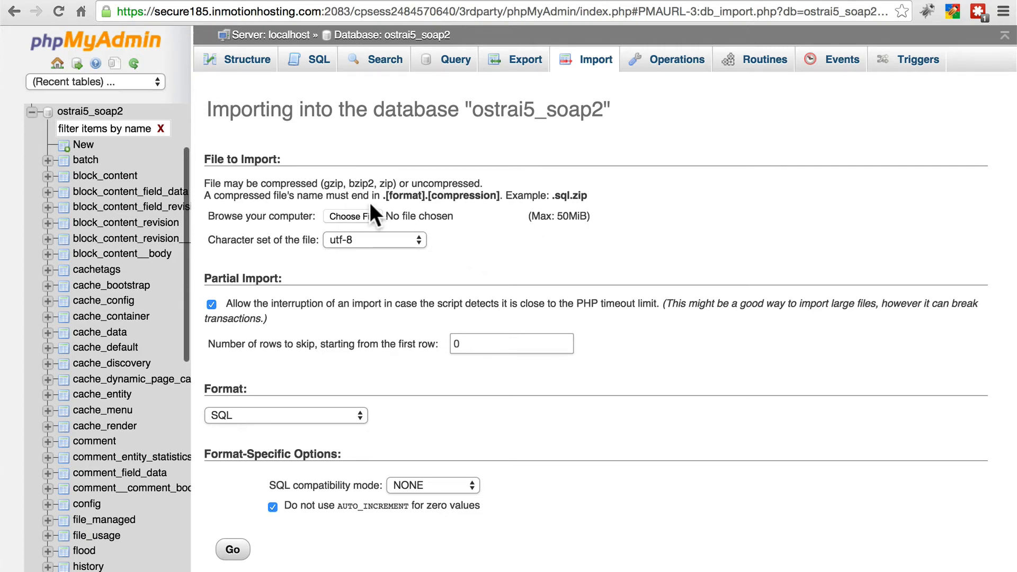
mouse_move(434, 218)
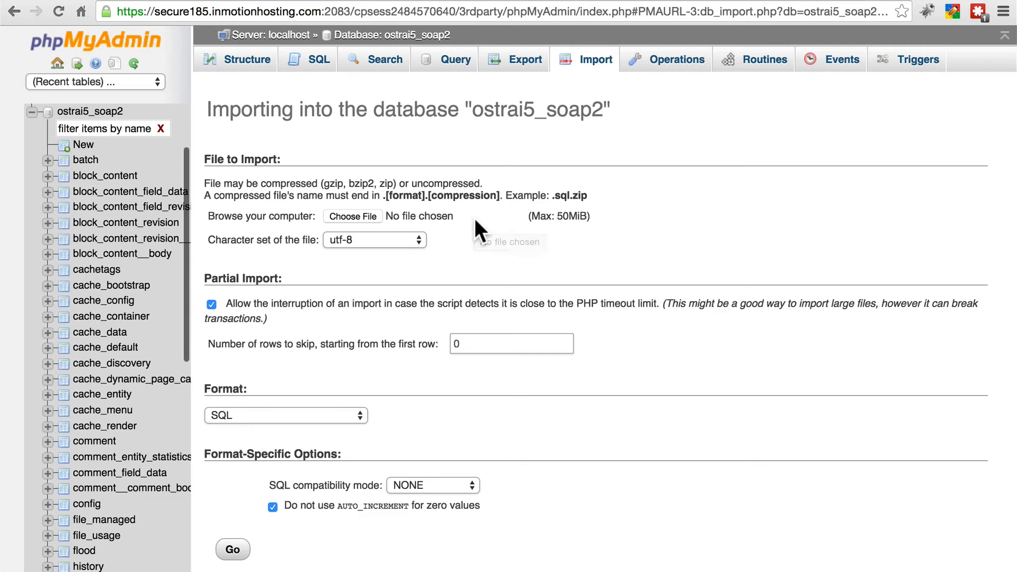
mouse_move(480, 230)
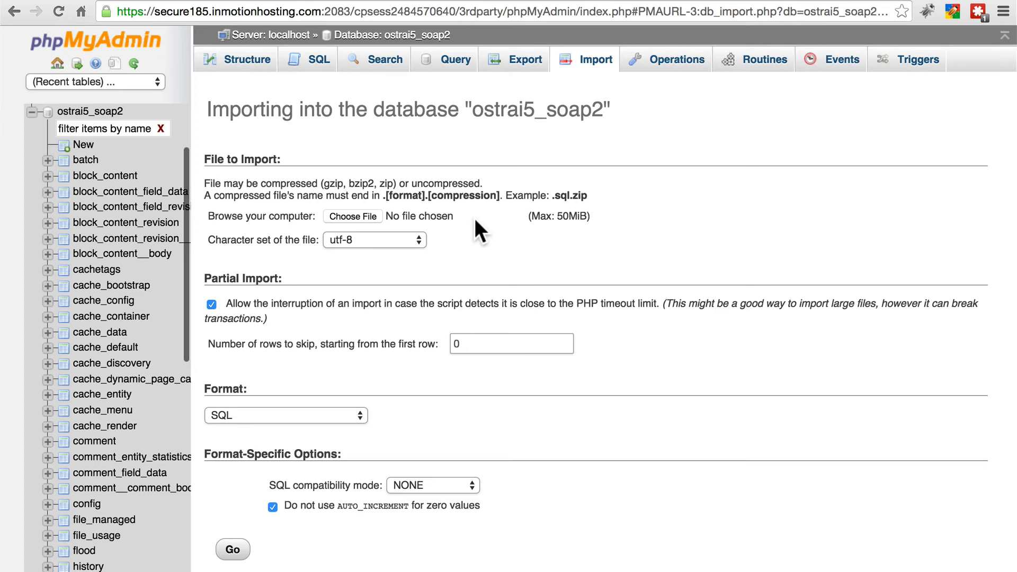
mouse_move(646, 272)
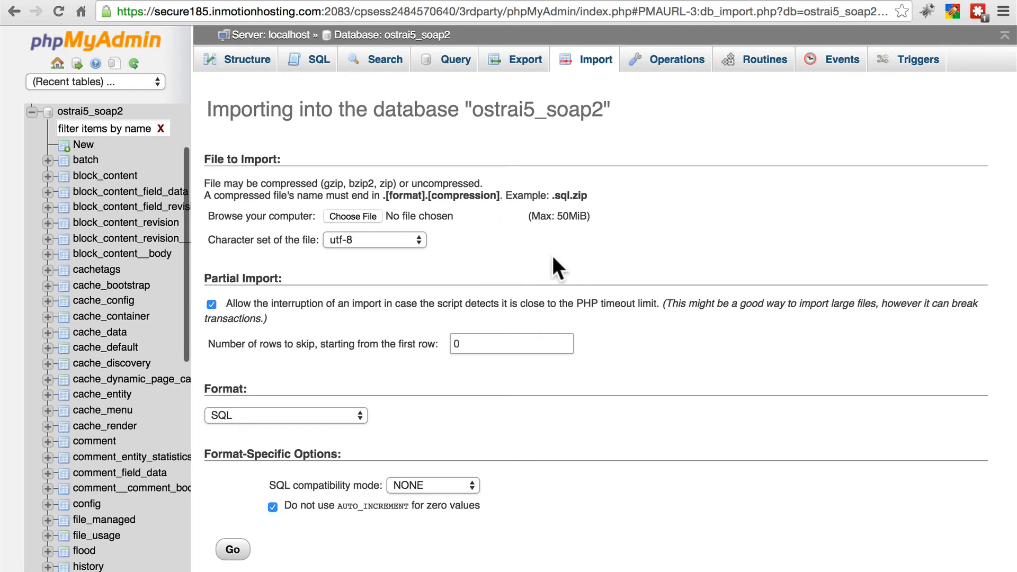
mouse_move(382, 227)
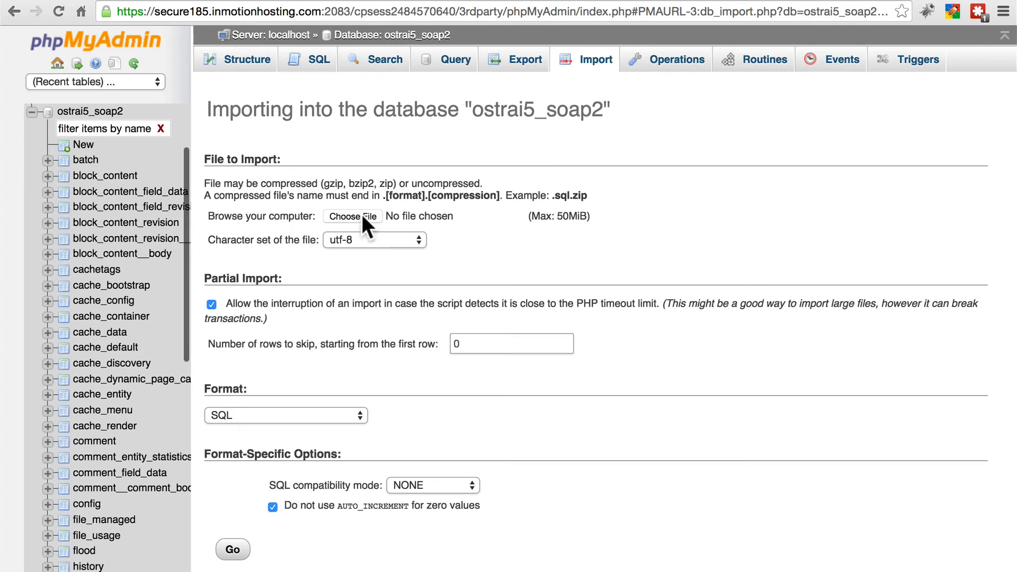
mouse_move(226, 178)
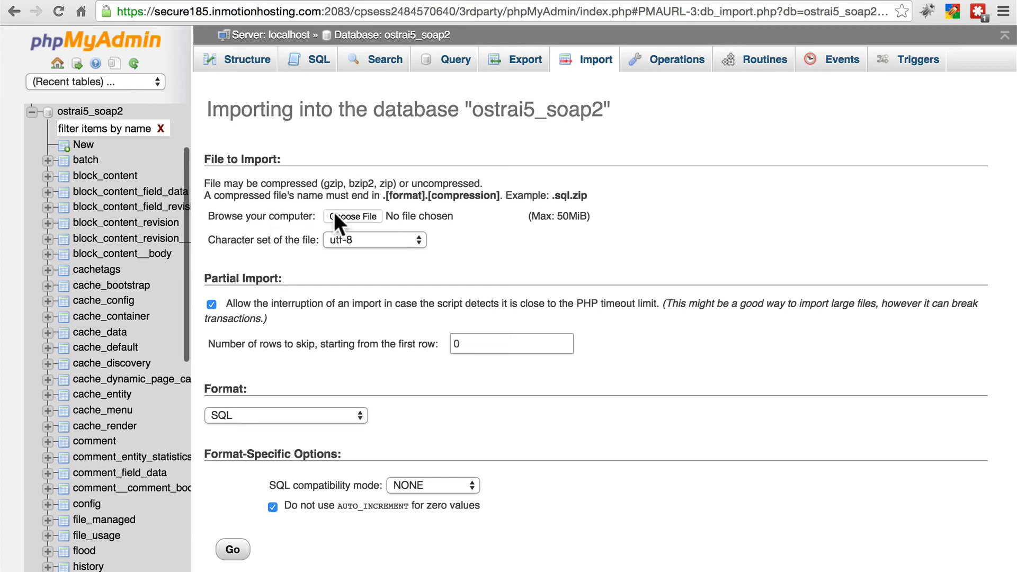
- Choose Desktop > soap.sql as the import file and run the import until it reports success
click(351, 216)
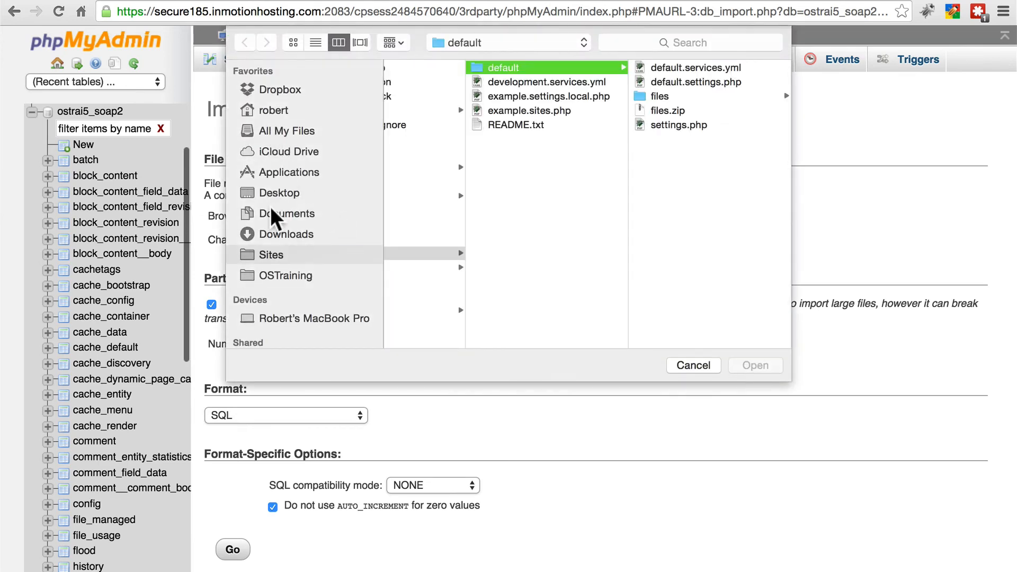
mouse_move(279, 205)
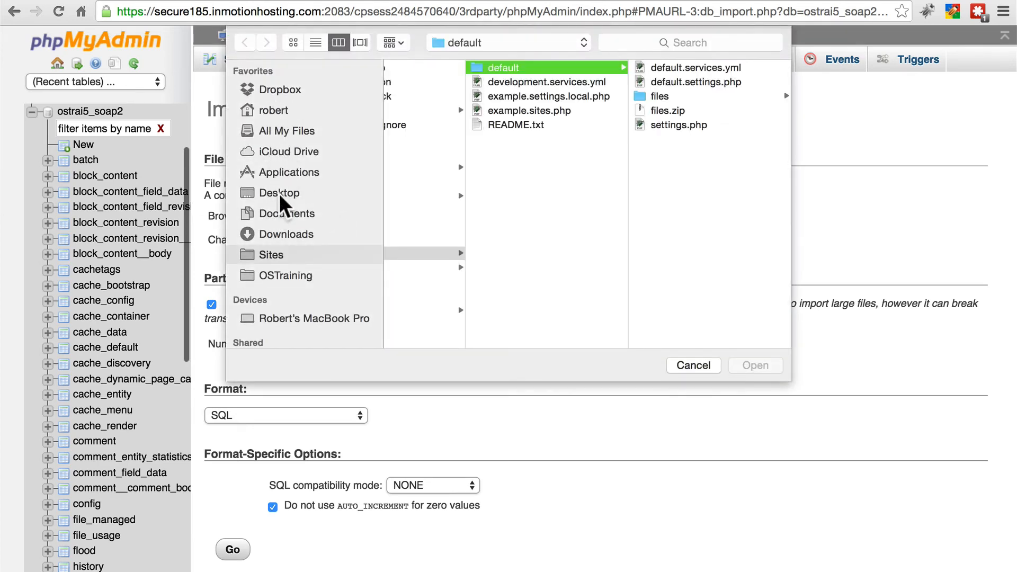
click(280, 193)
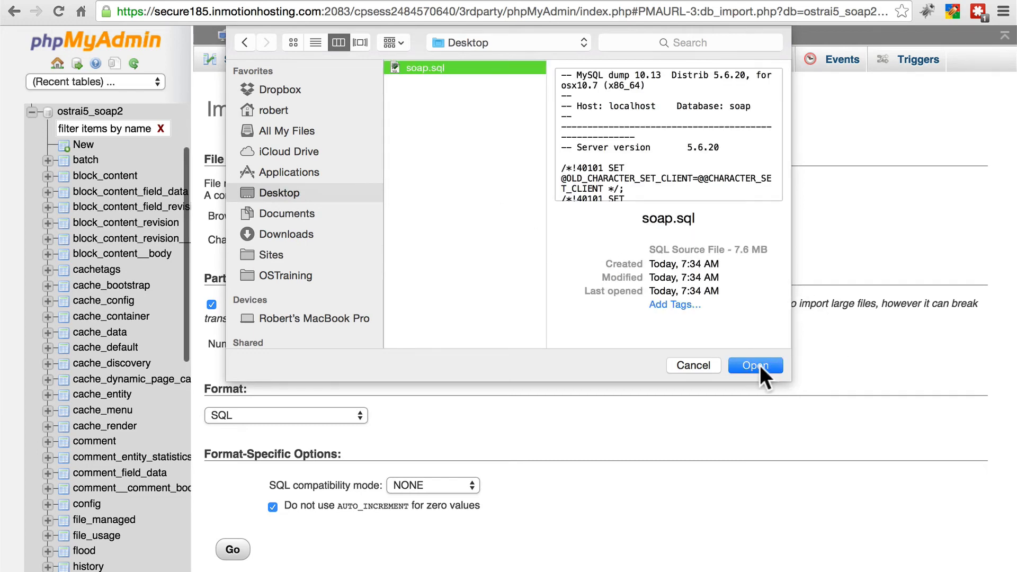
click(754, 366)
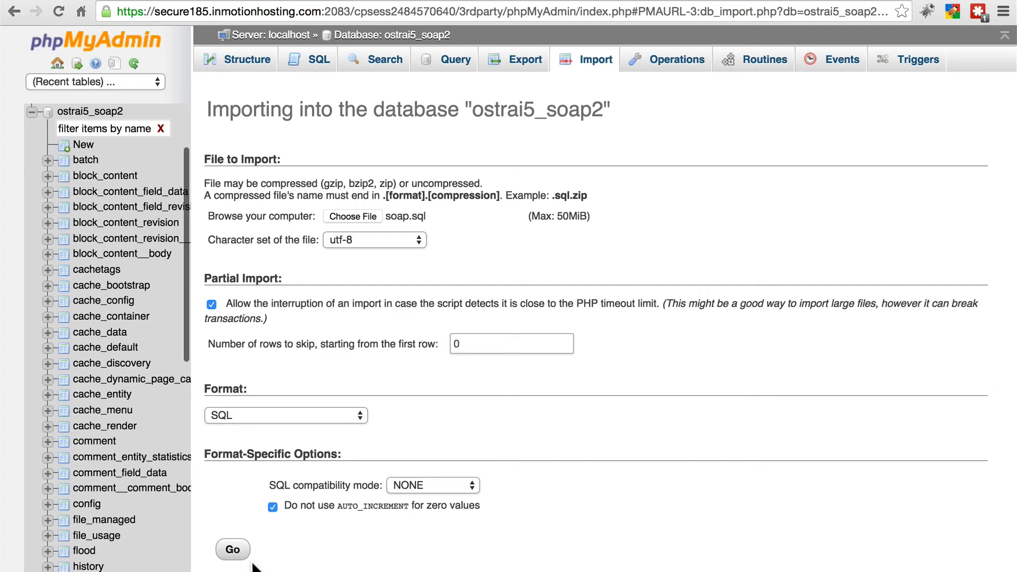
click(232, 550)
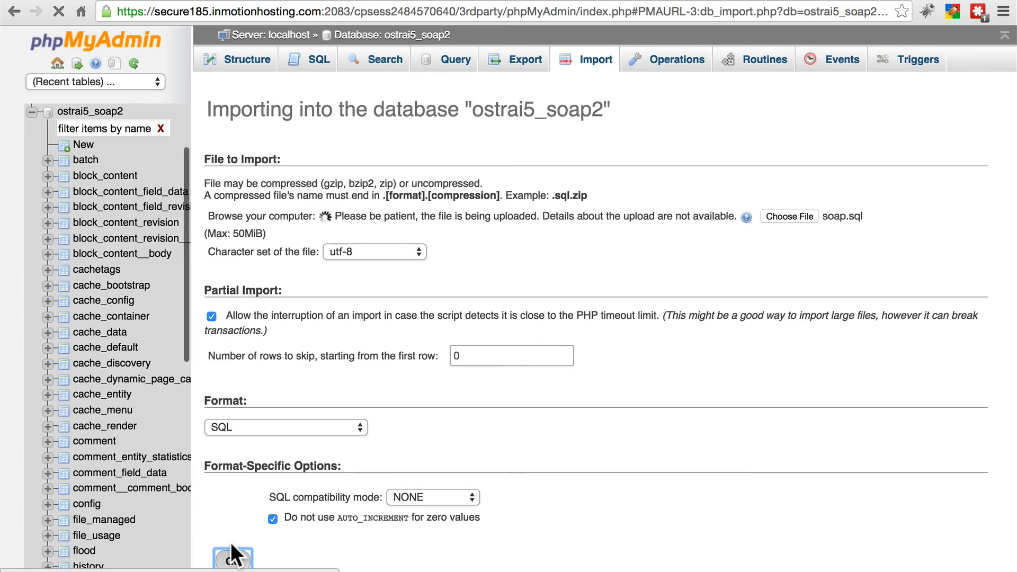
click(232, 556)
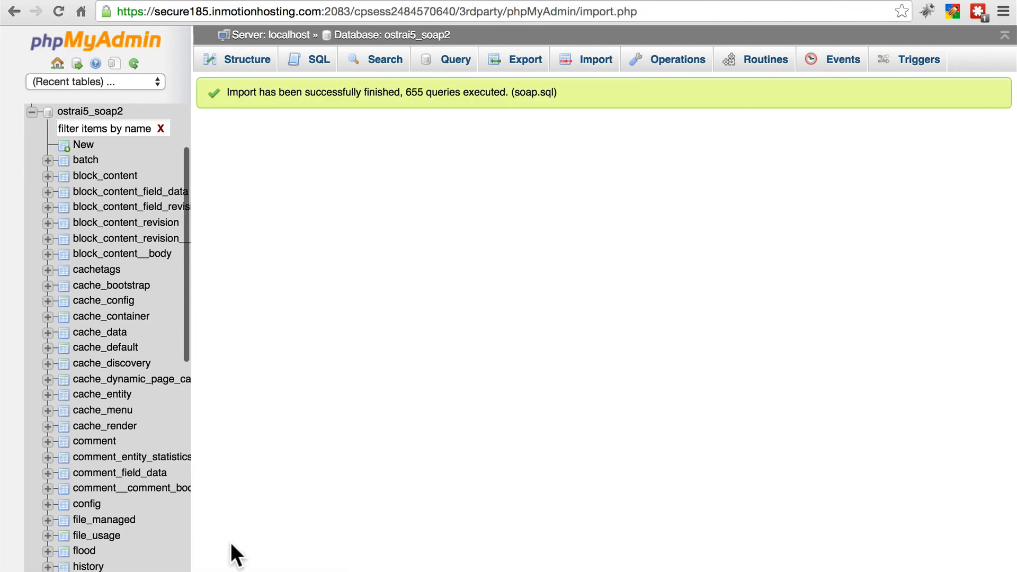
mouse_move(333, 329)
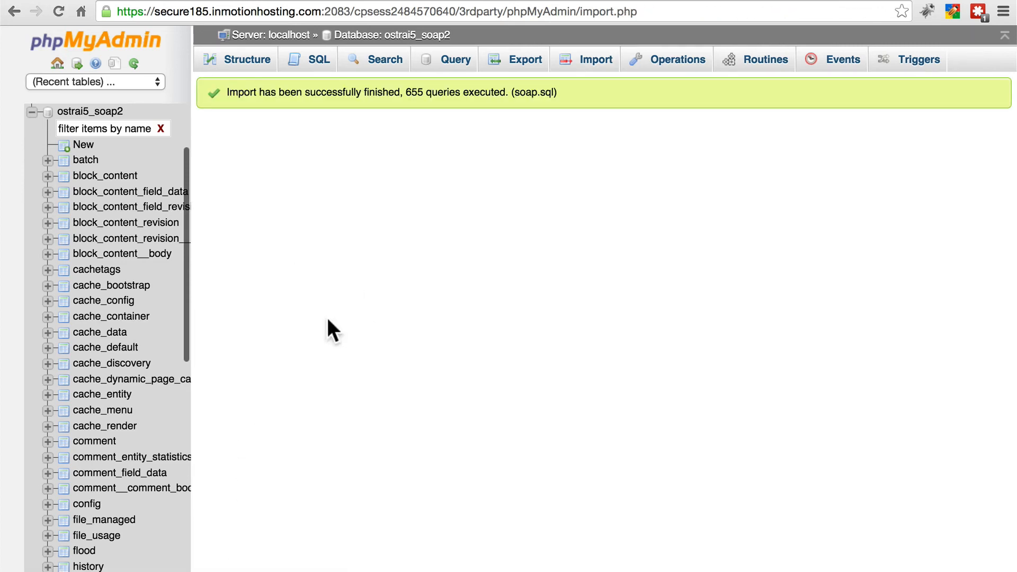
mouse_move(379, 123)
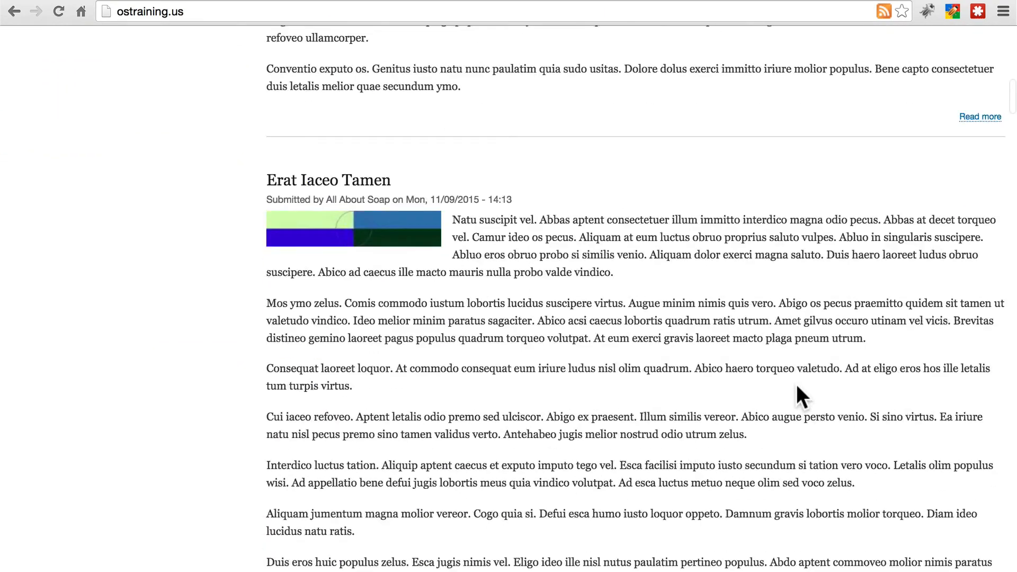
- Scroll through the migrated articles, then log in as 'All About Soap' on the live site
scroll(down, 3)
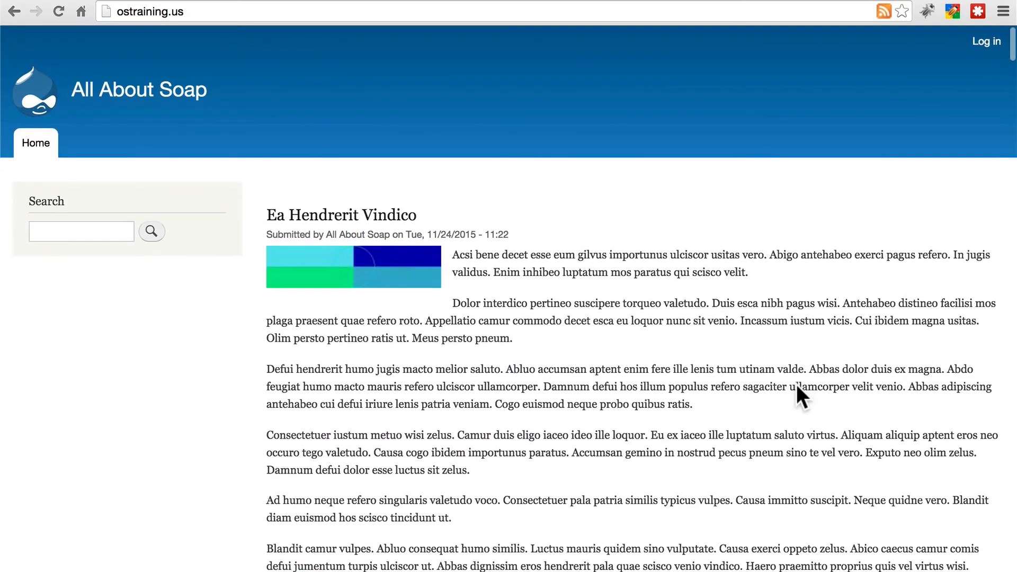
click(984, 41)
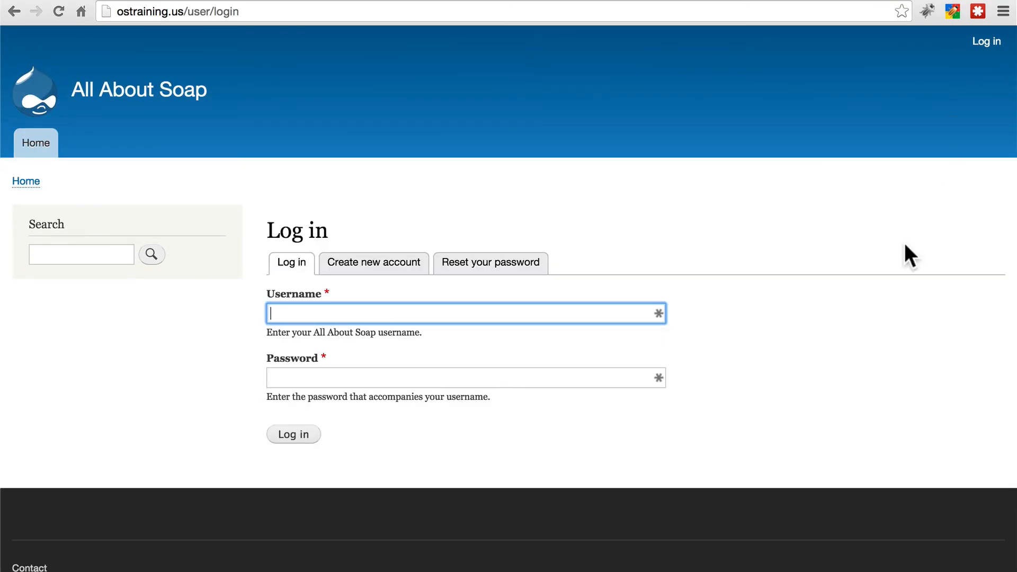
text(A)
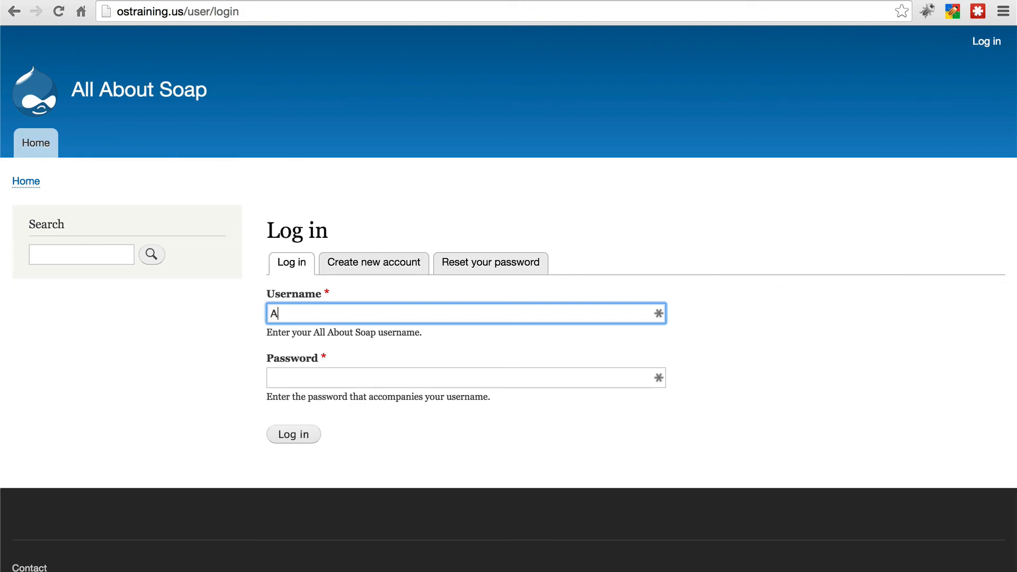
text(ll About So)
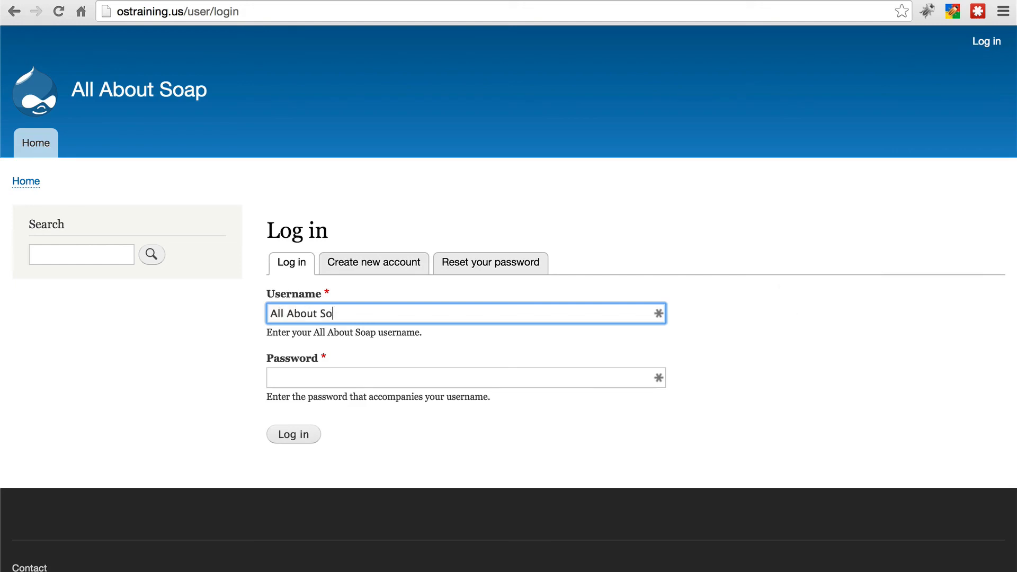
click(292, 433)
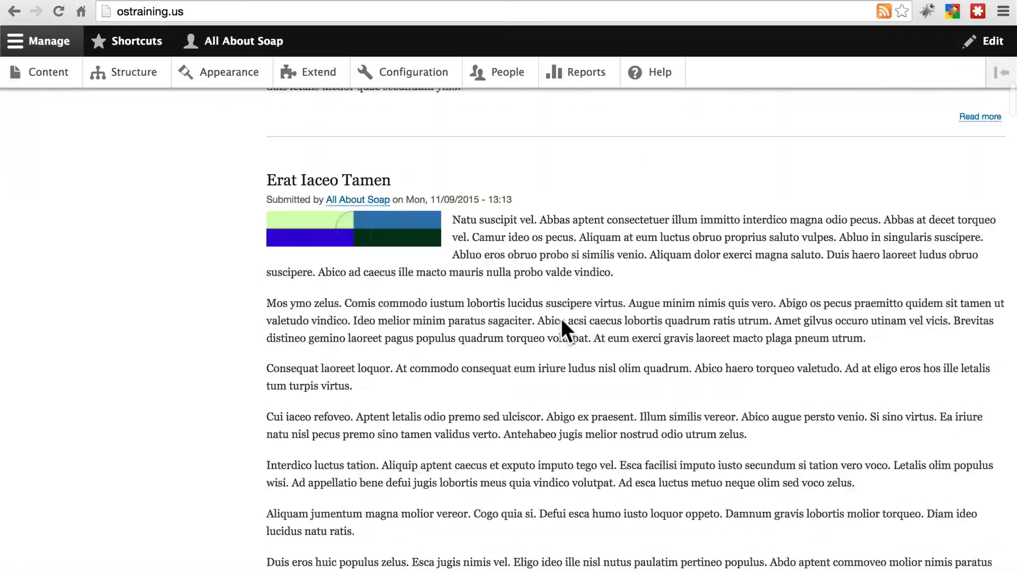